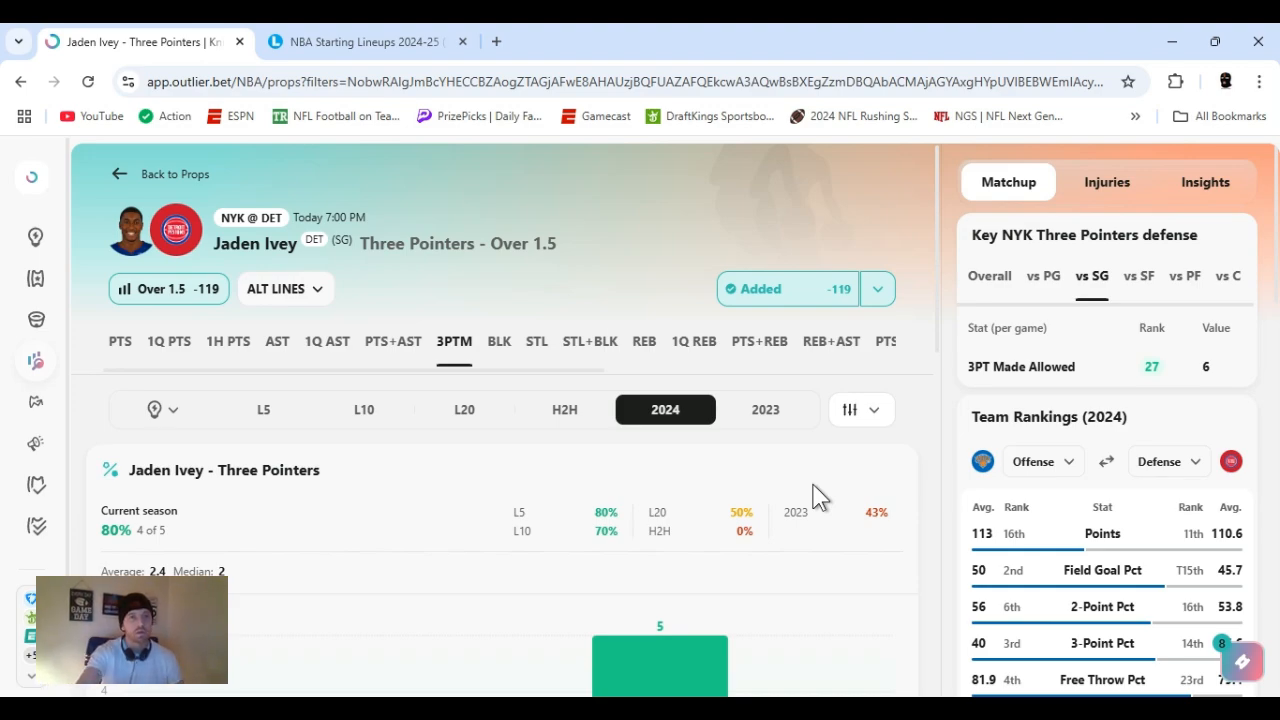
mouse_move(758, 325)
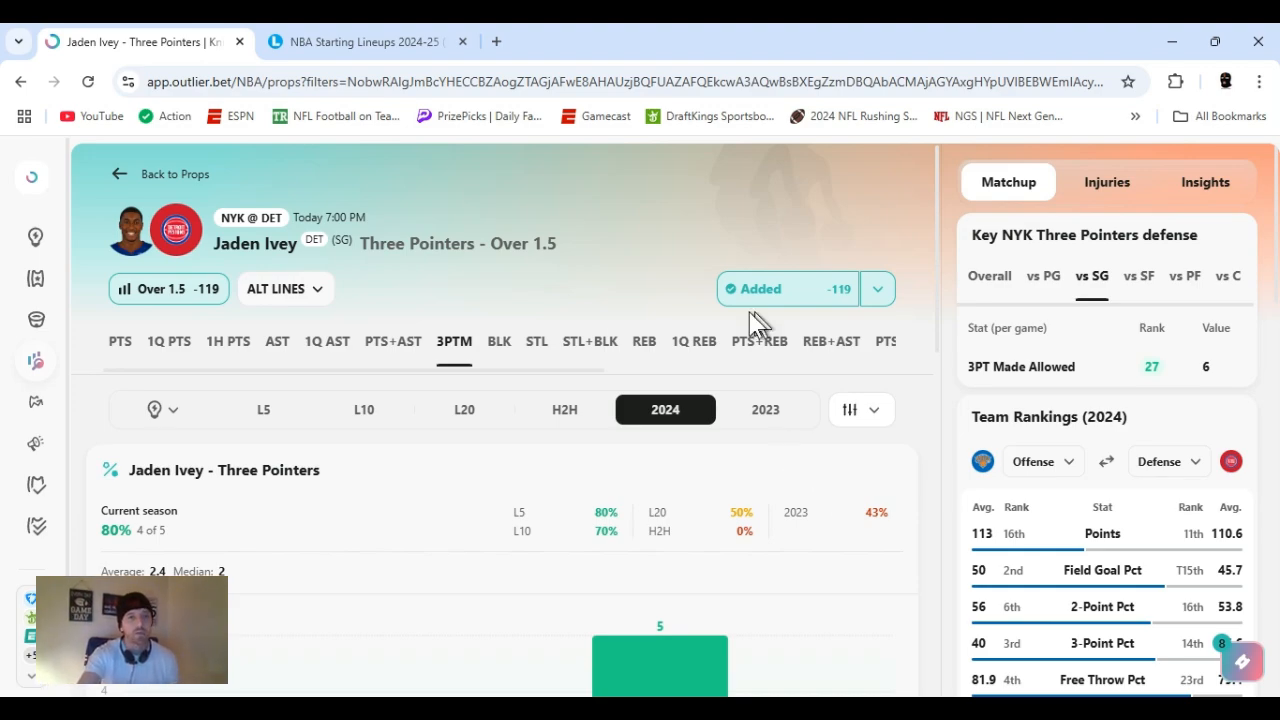
mouse_move(935, 250)
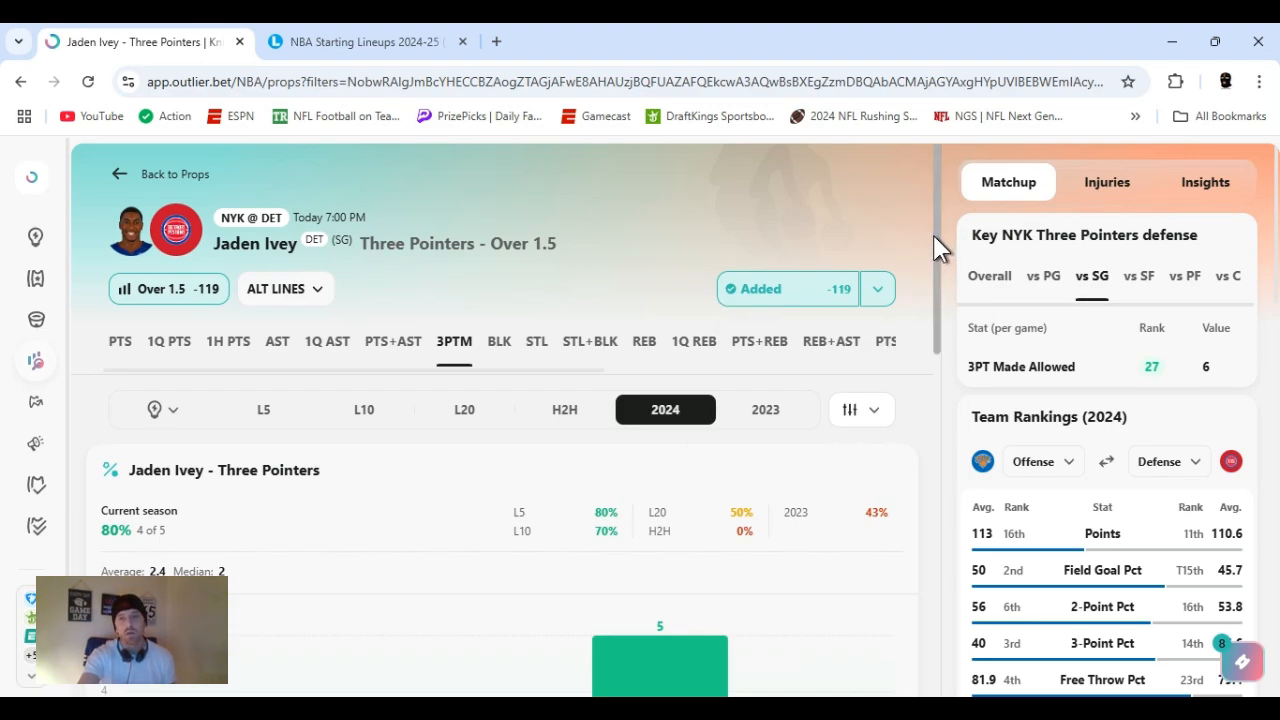
mouse_move(1115, 292)
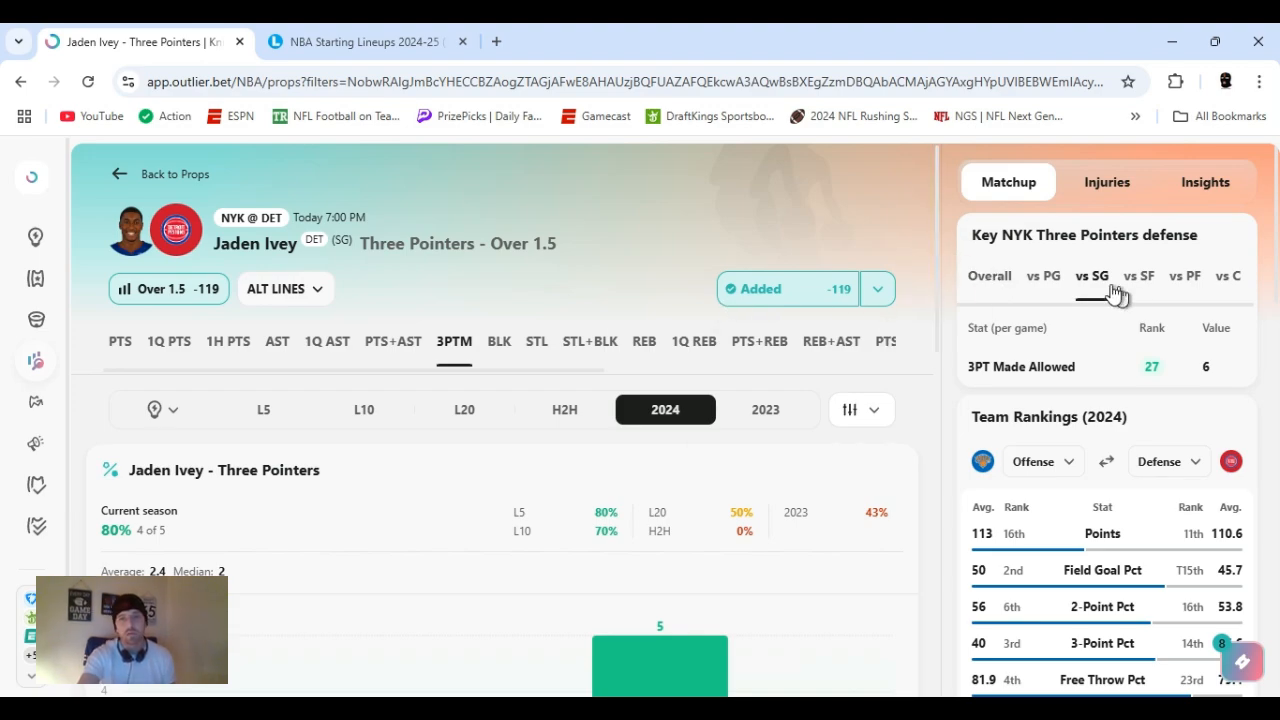
Compare the Knicks' overall three-point defense ranking with their ranking versus shooting guards.
left_click(989, 276)
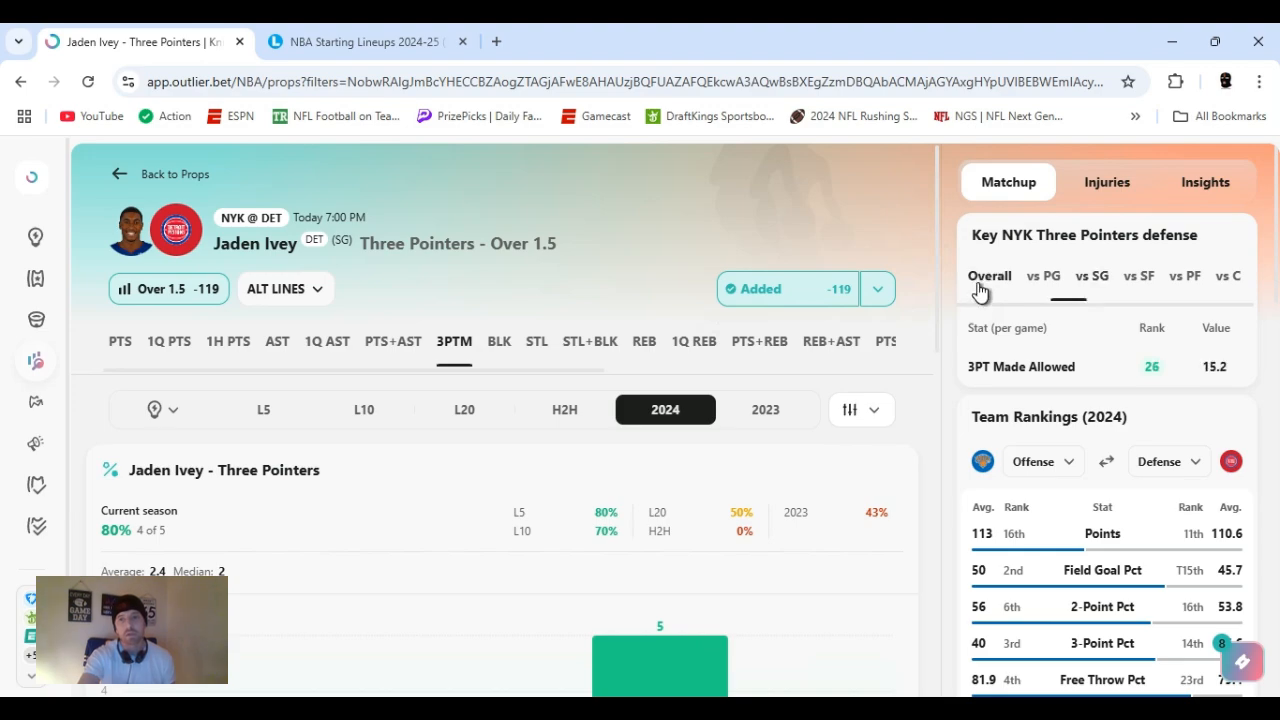
left_click(1091, 276)
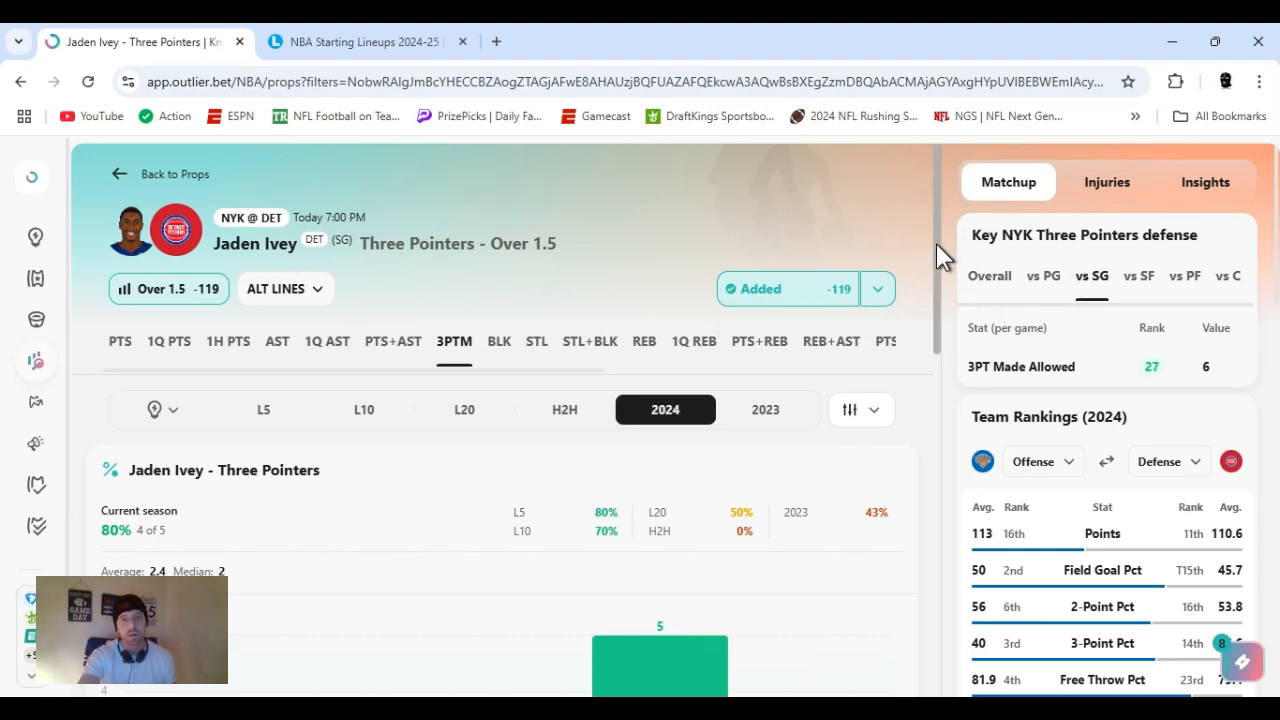
scroll("down", 3)
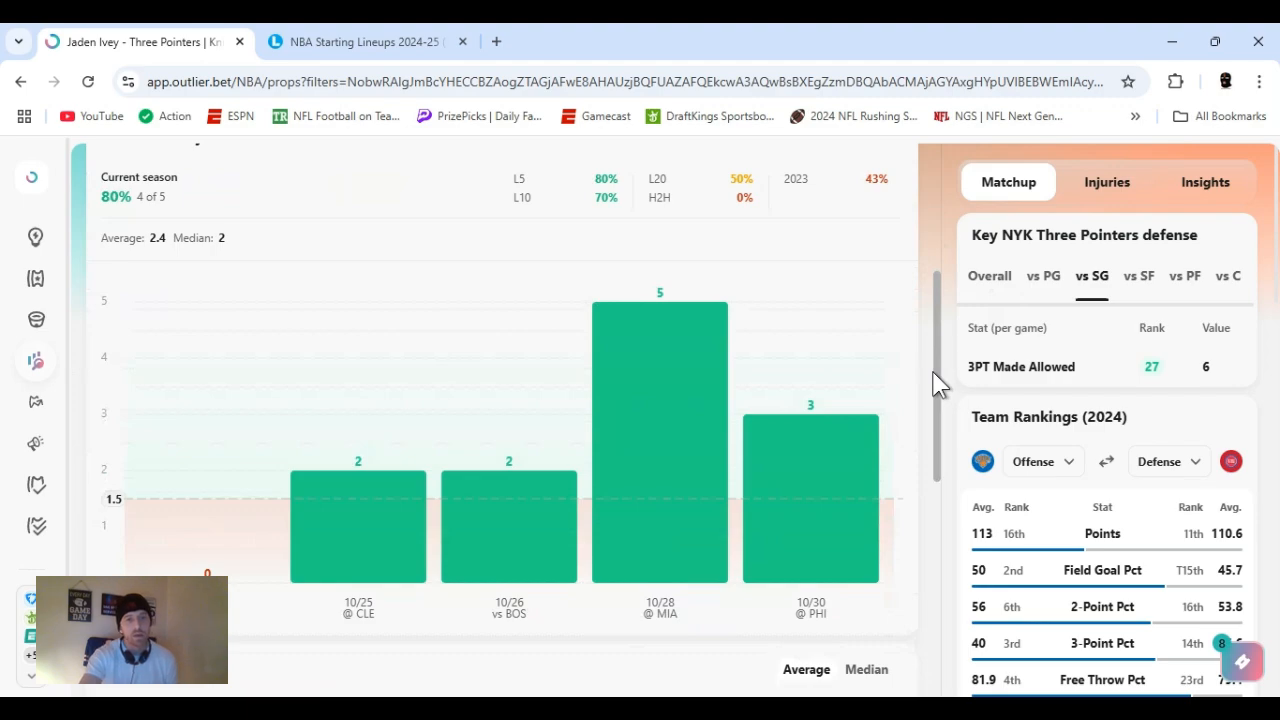
Chart Jaden Ivey's per-game three-point attempts and makes in Supporting Stats.
scroll("down", 3)
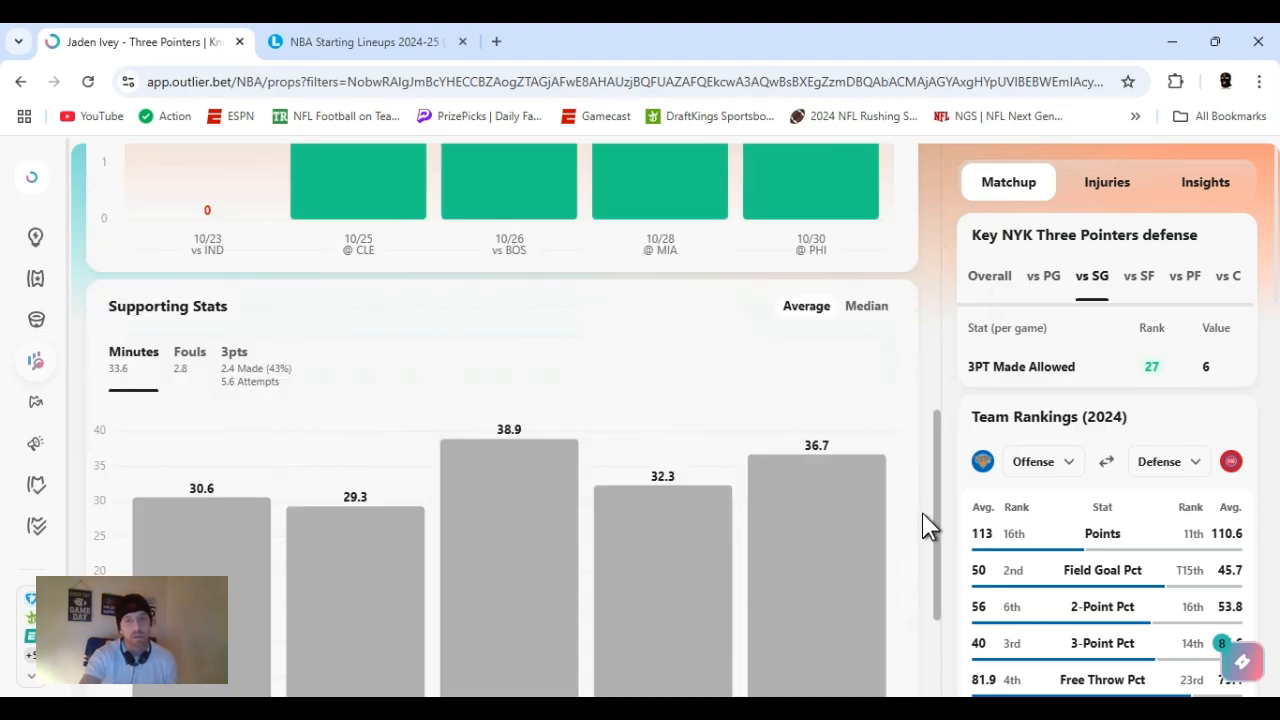
scroll("down", 3)
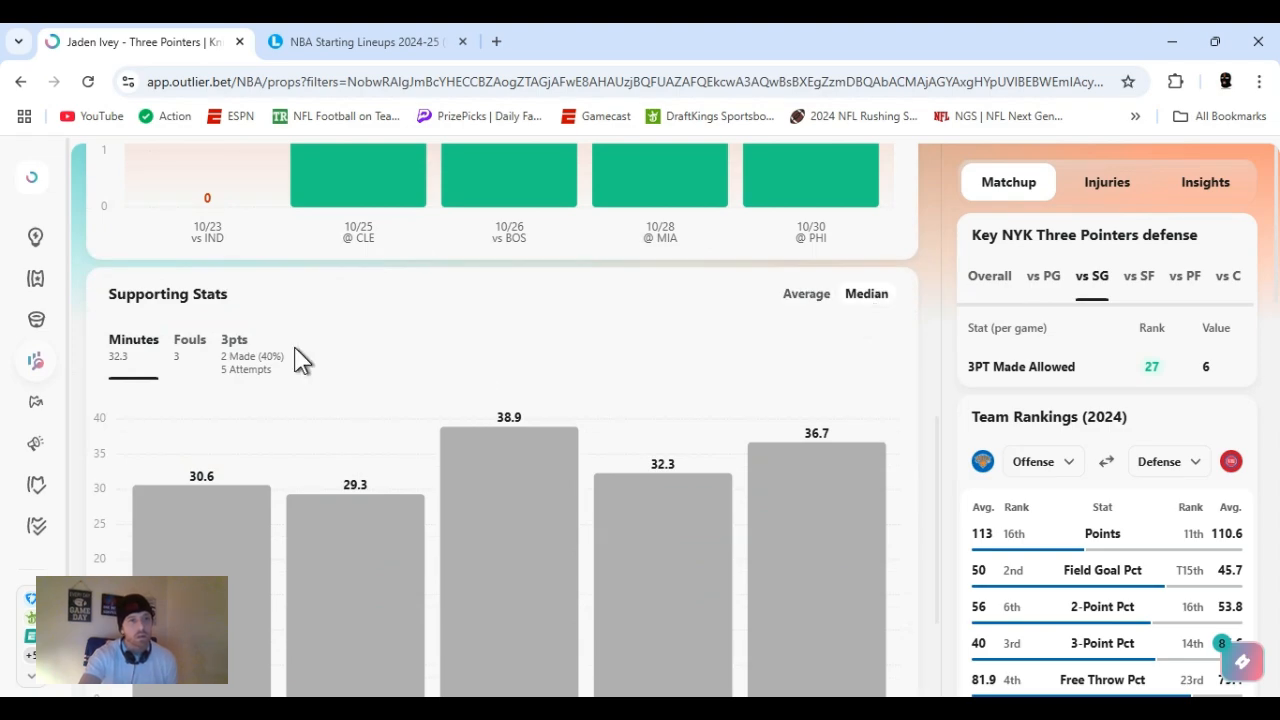
left_click(234, 339)
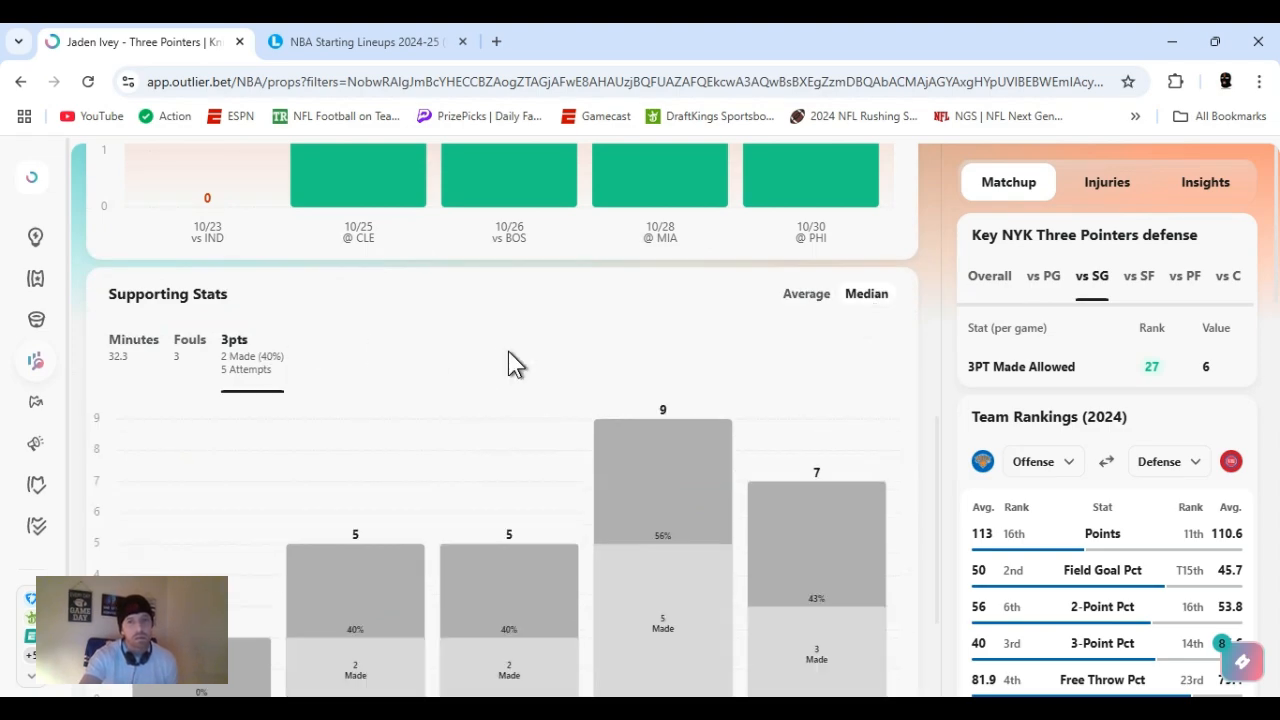
mouse_move(938, 450)
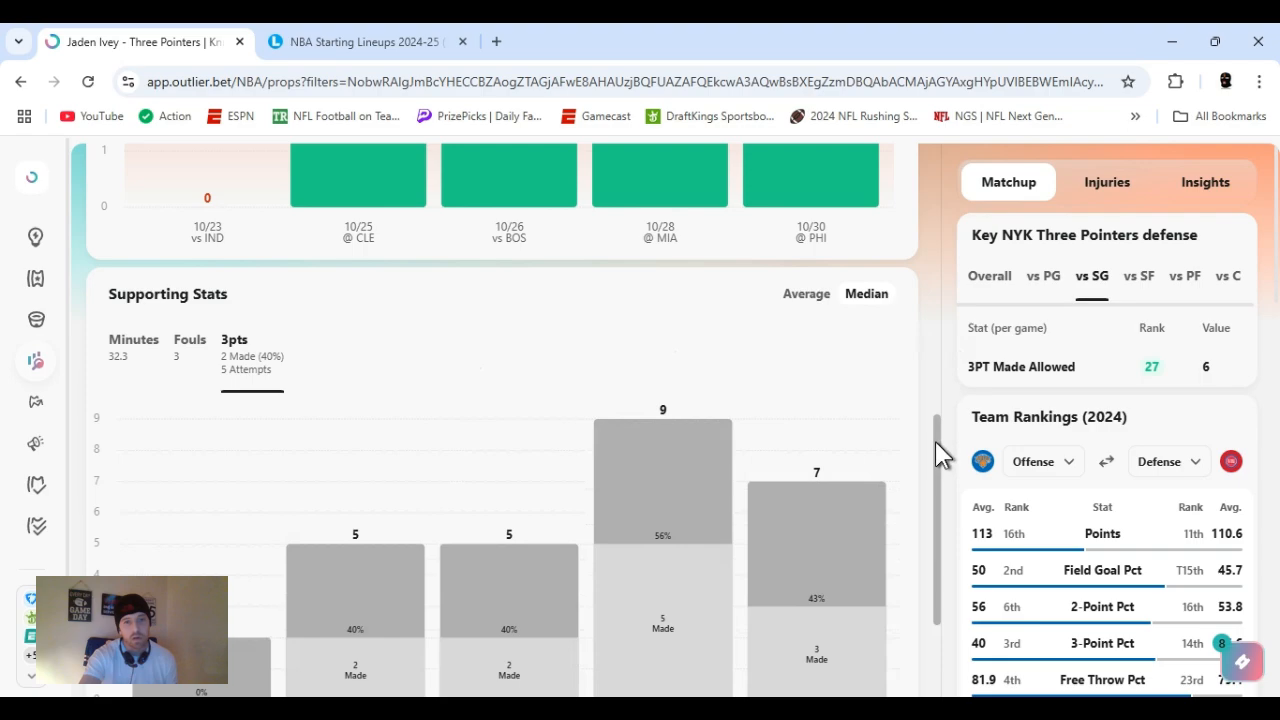
scroll("down", 3)
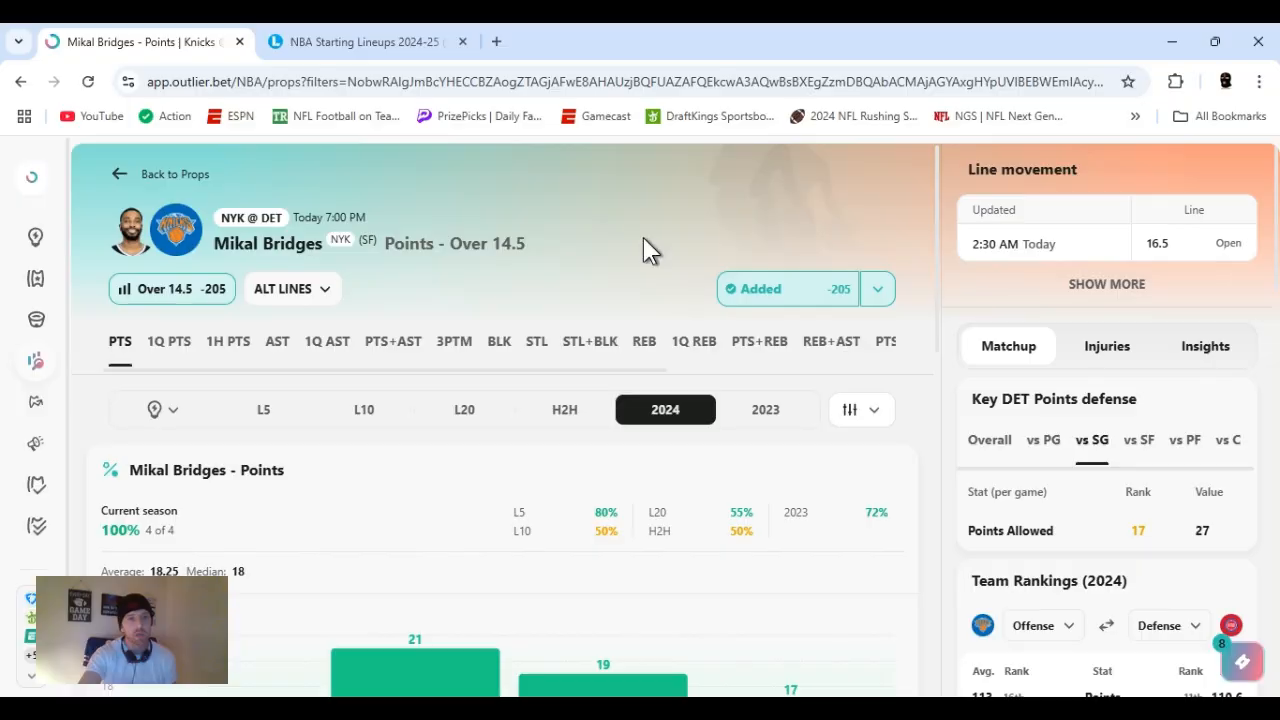
mouse_move(888, 248)
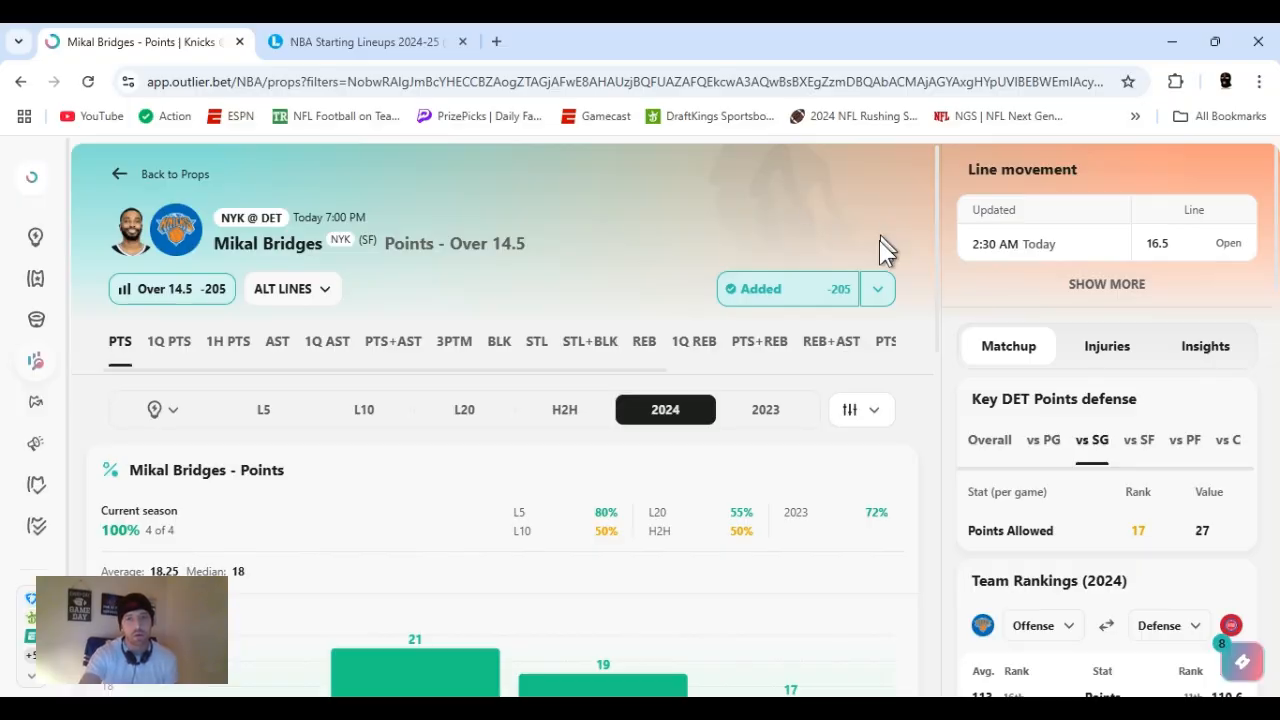
Check the sportsbook links and alternate point lines for Mikal Bridges' Over 14.5 points.
left_click(877, 289)
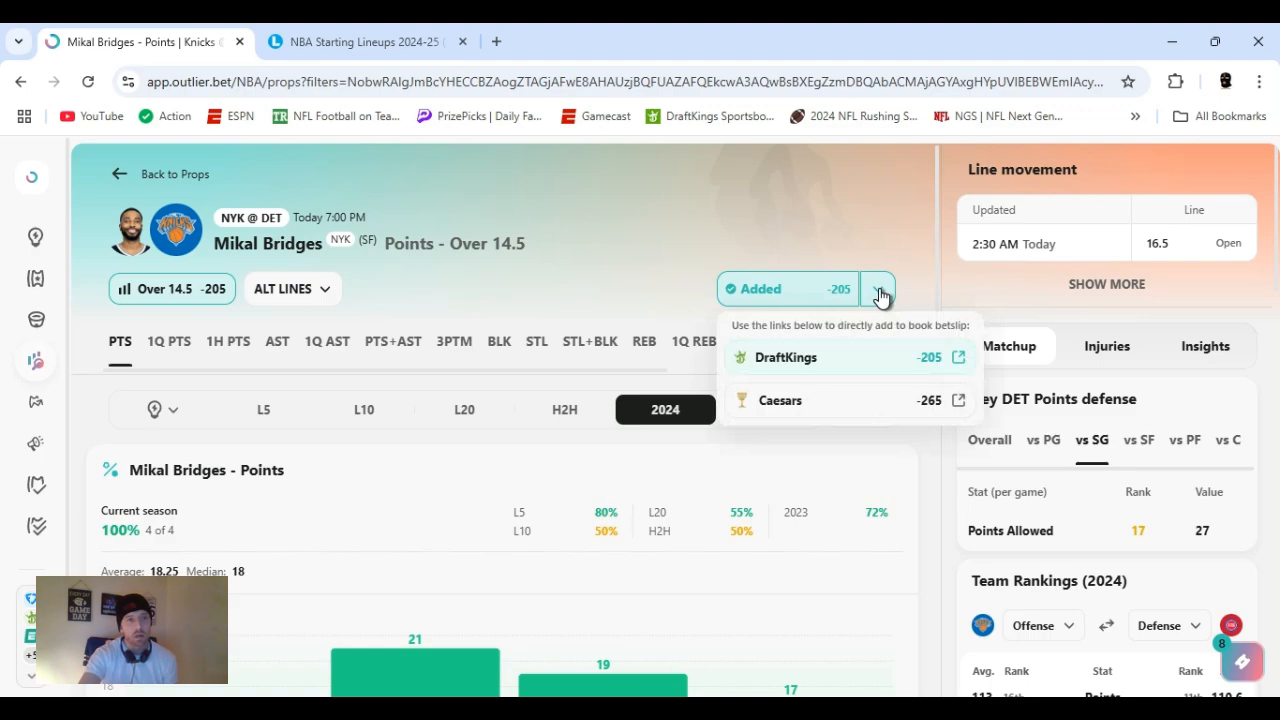
left_click(878, 289)
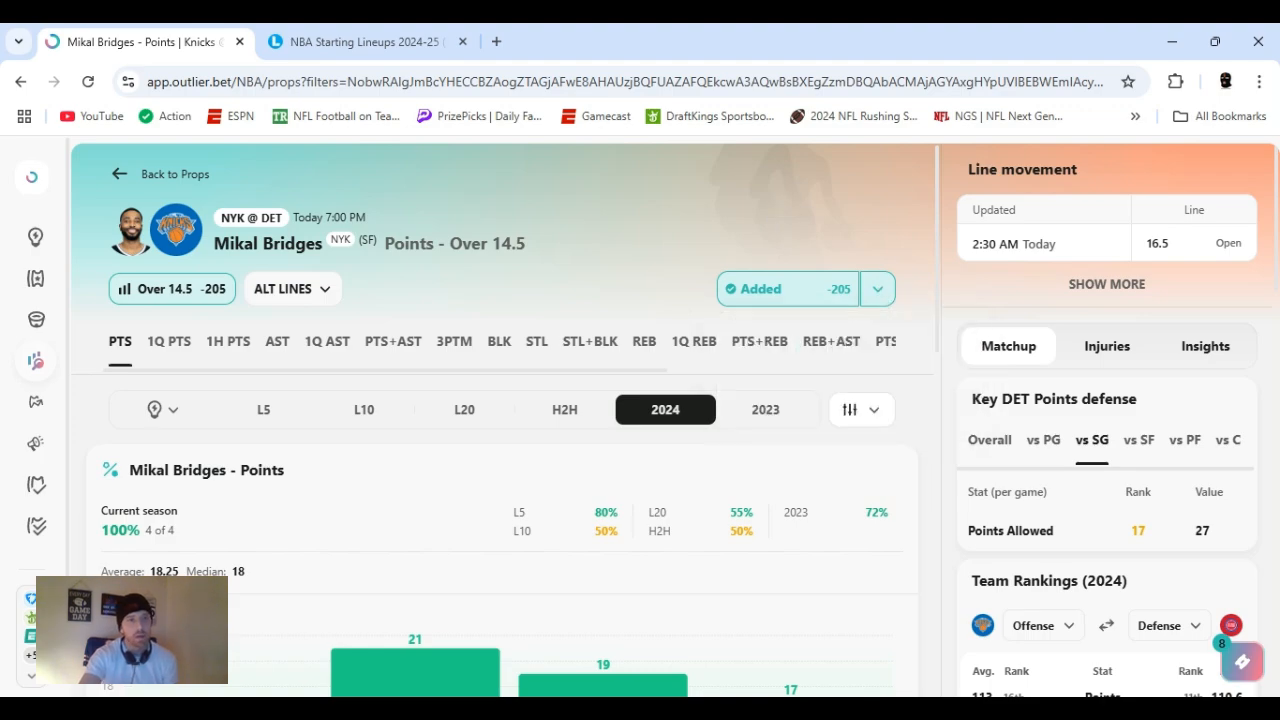
left_click(292, 288)
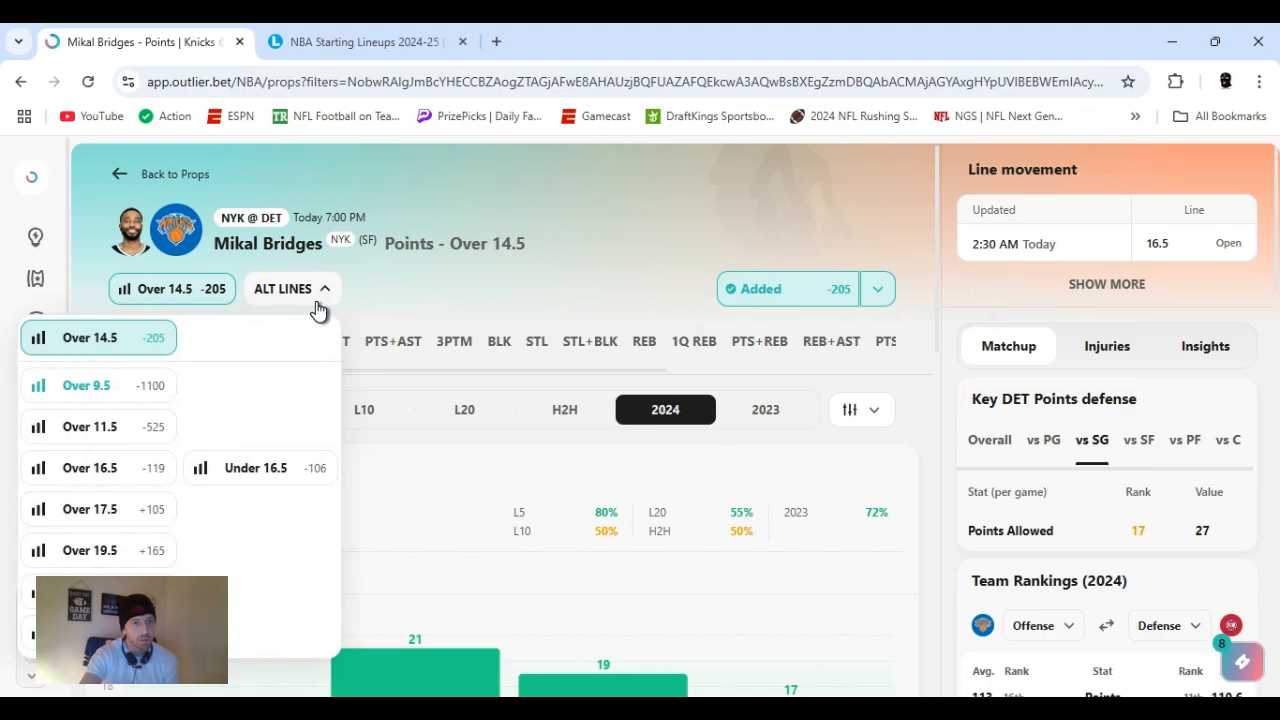
mouse_move(875, 235)
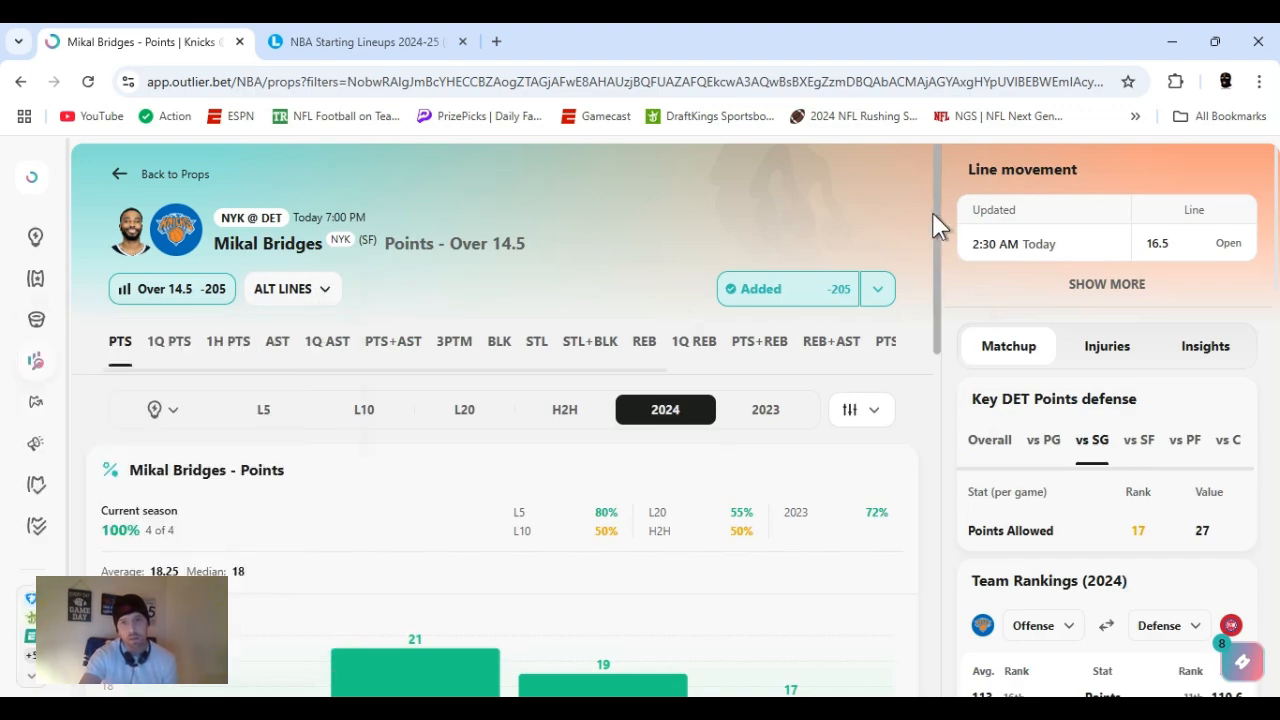
mouse_move(947, 293)
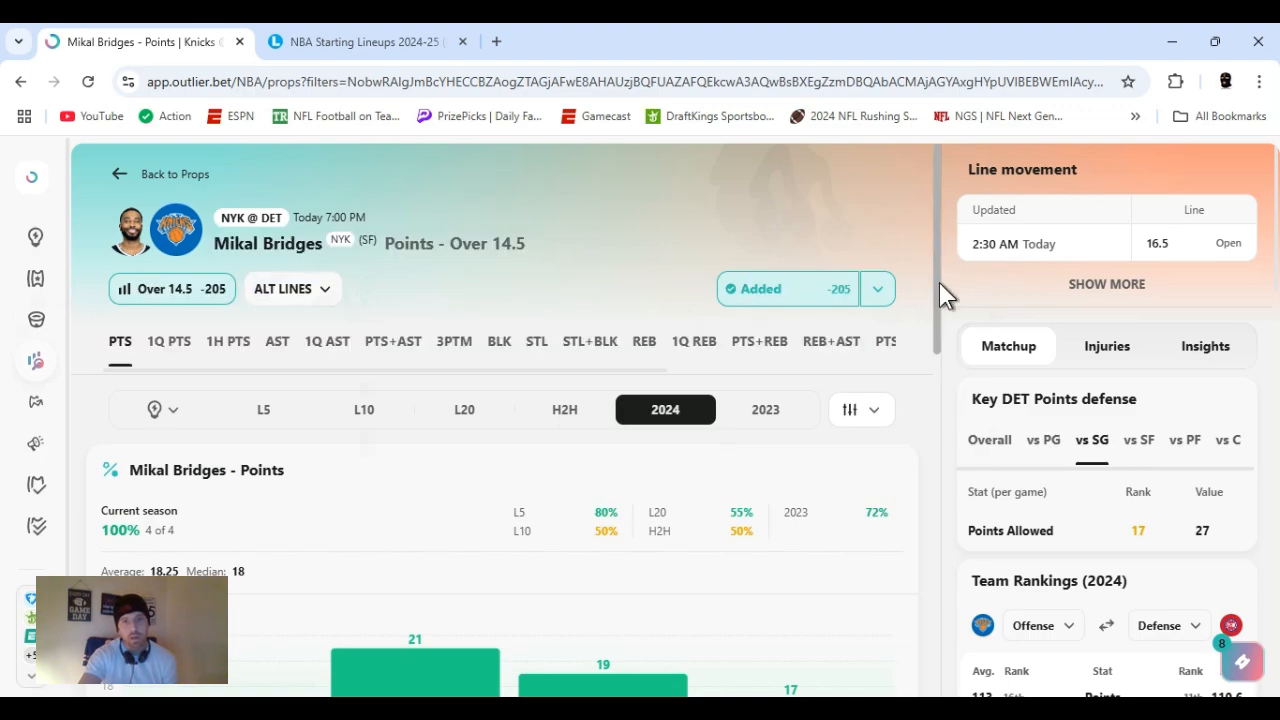
Compare Detroit's overall points-allowed ranking with its ranking versus shooting guards.
scroll("down", 3)
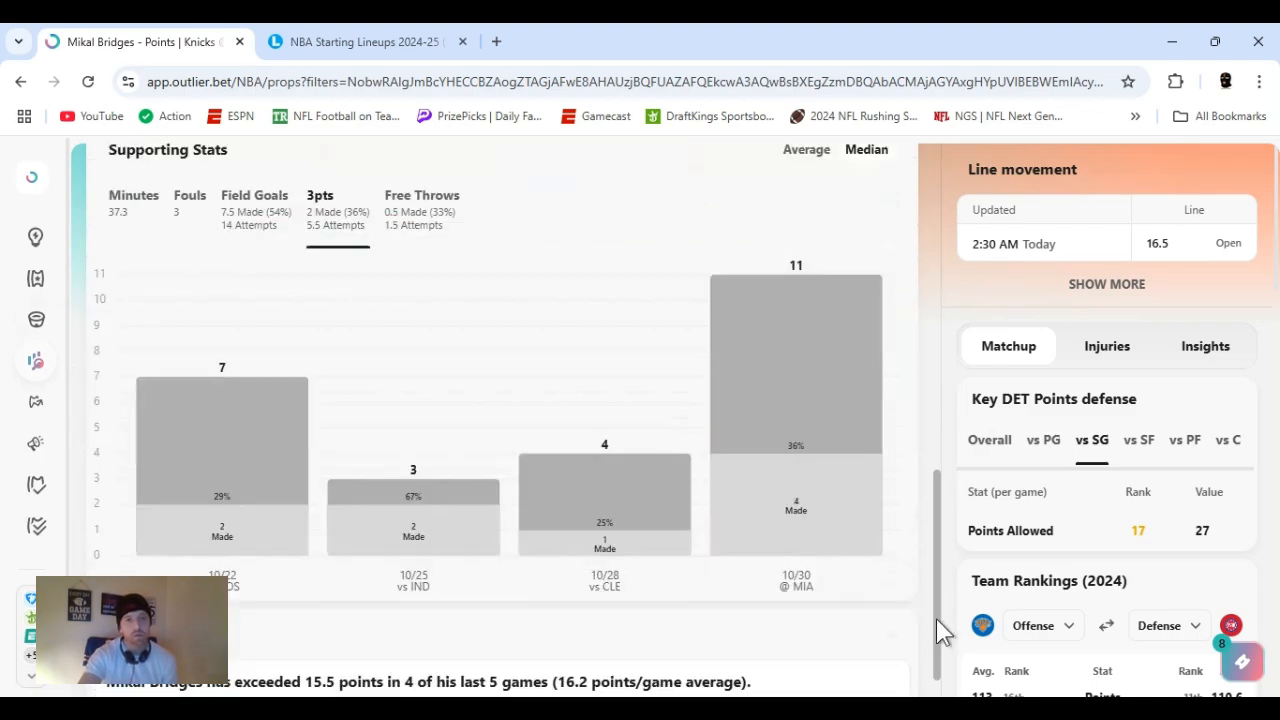
scroll("down", 3)
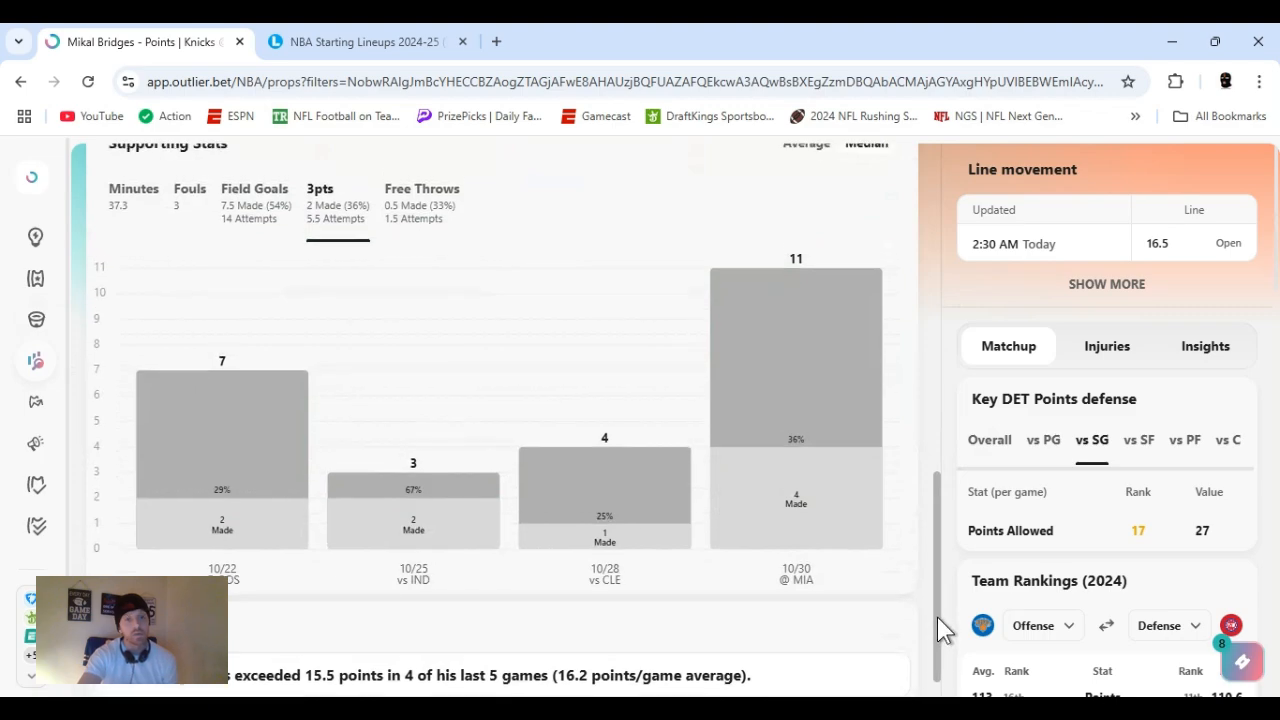
scroll("down", 3)
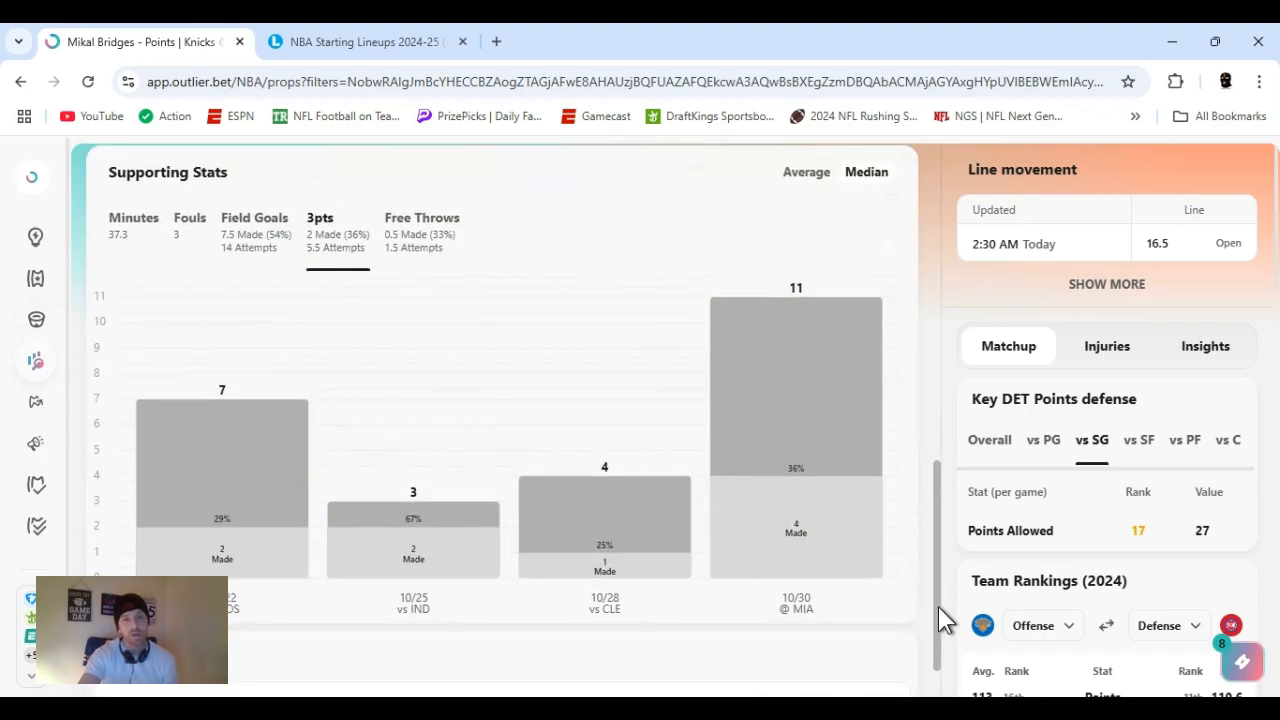
scroll("down", 3)
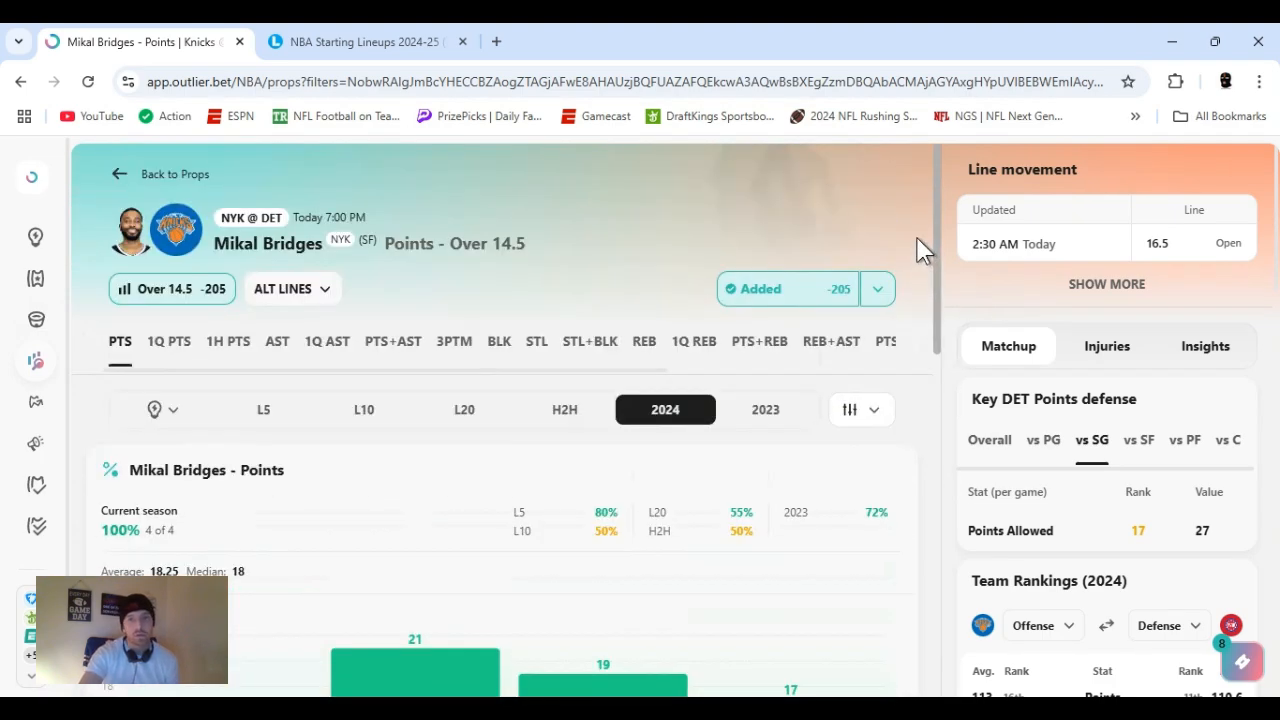
left_click(985, 439)
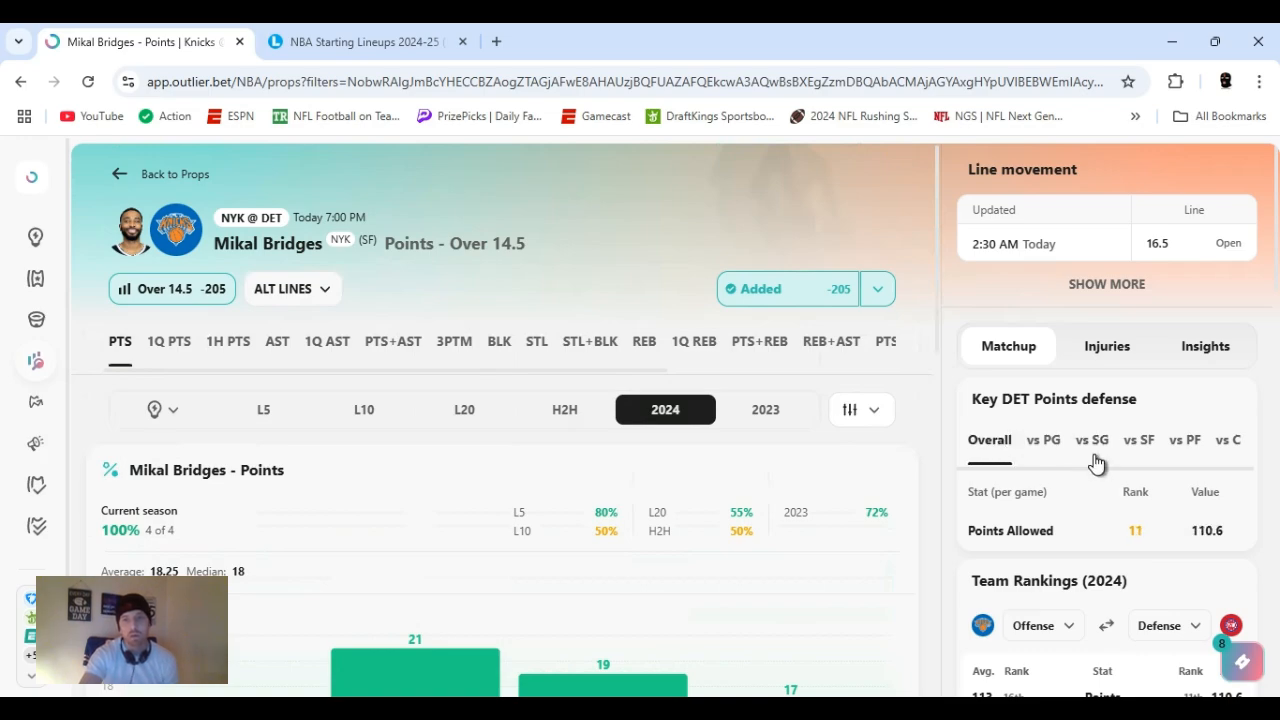
left_click(1091, 440)
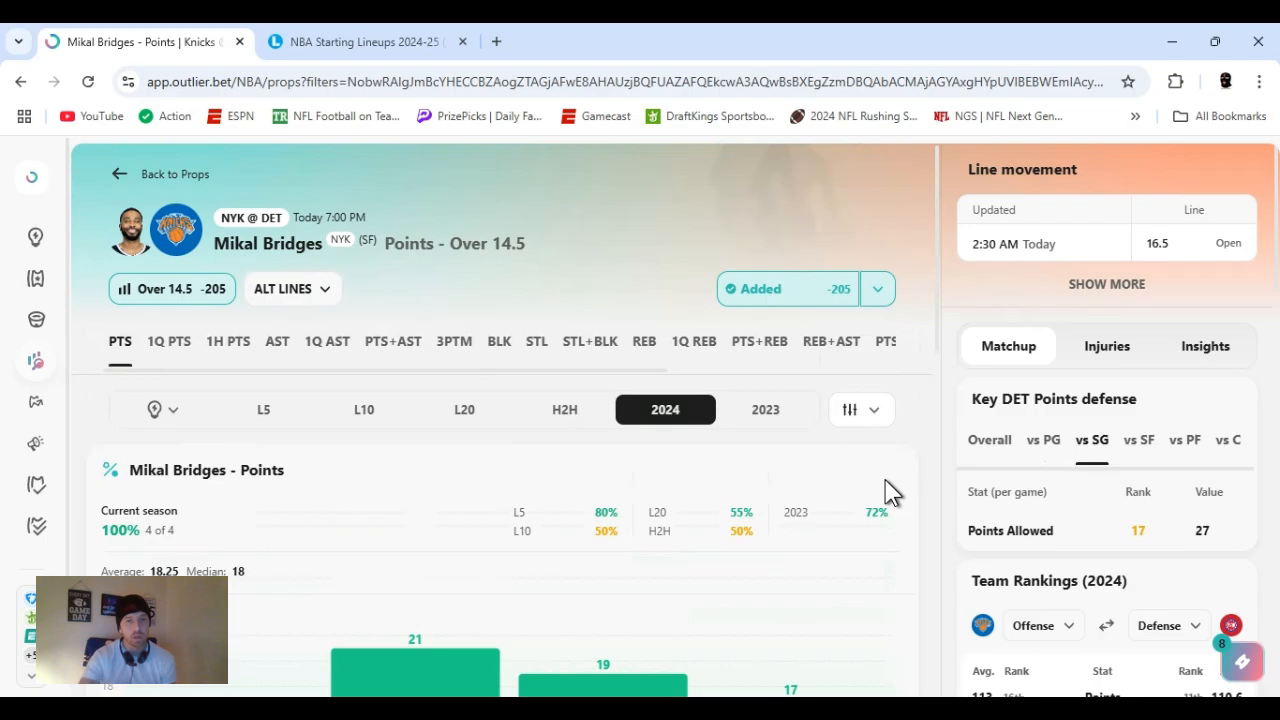
mouse_move(755, 635)
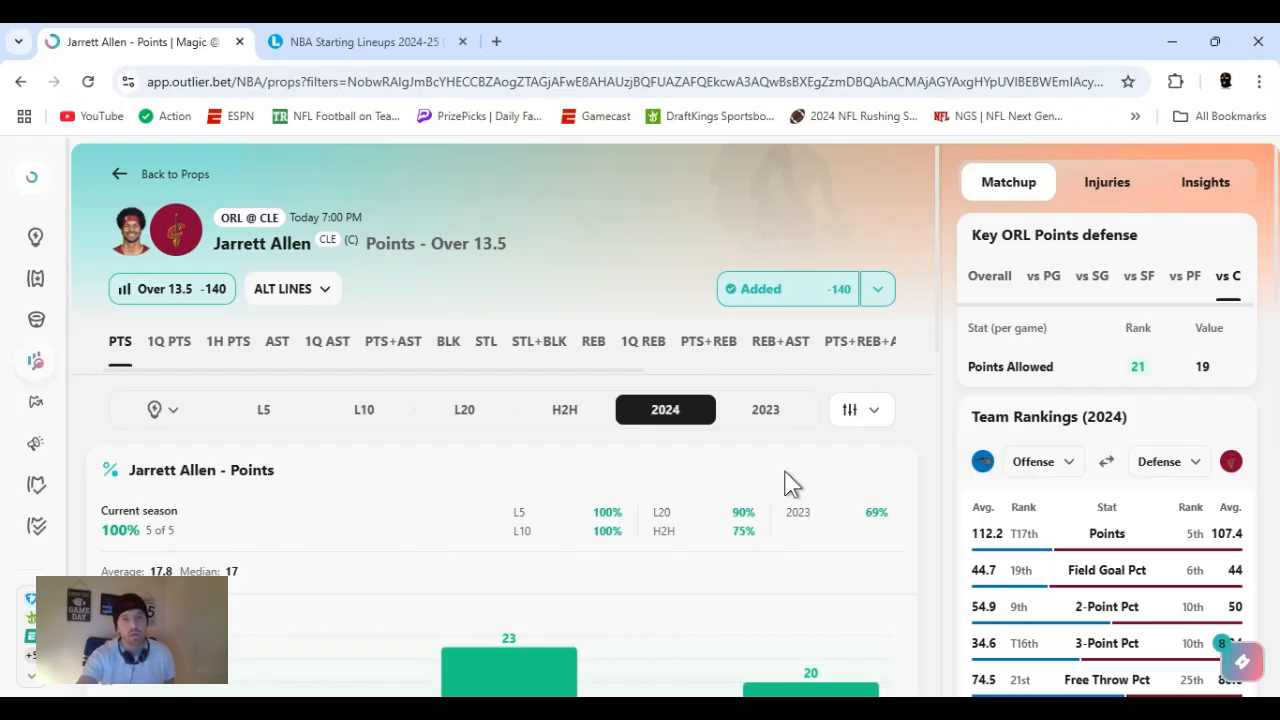
mouse_move(890, 375)
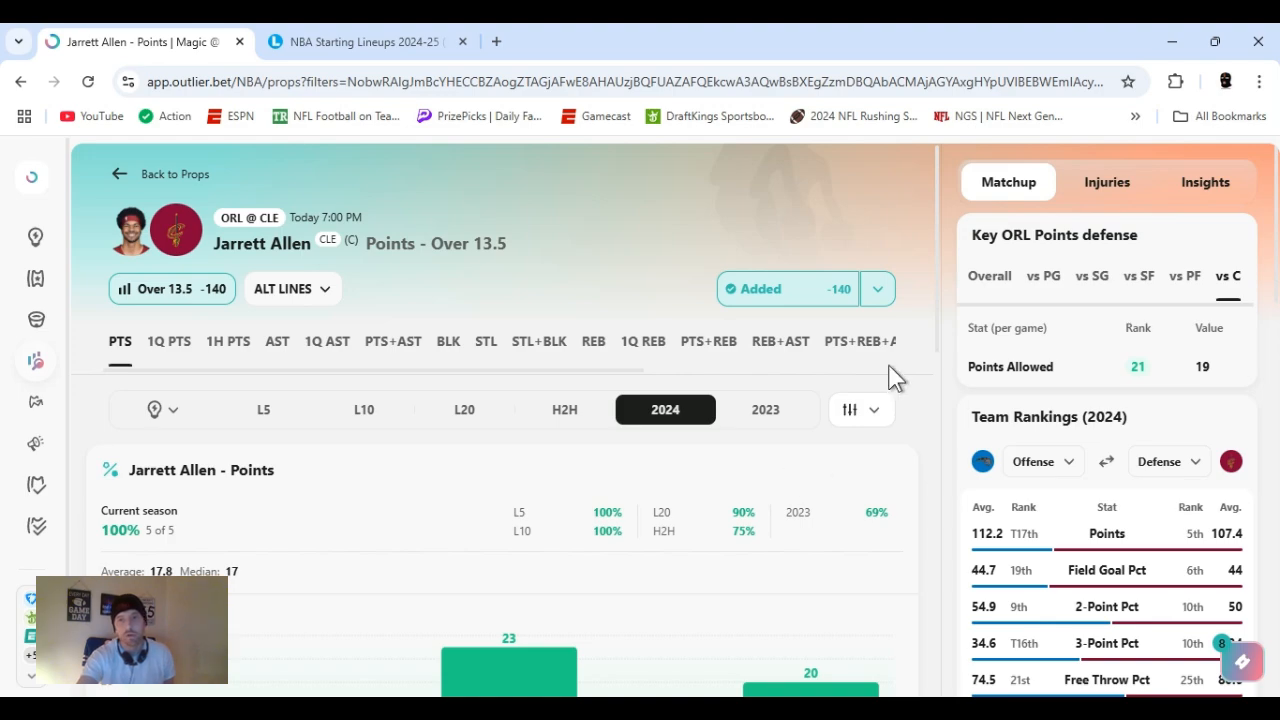
Check Jarrett Allen's Over 13.5 points line and Orlando's defense versus centers.
left_click(876, 289)
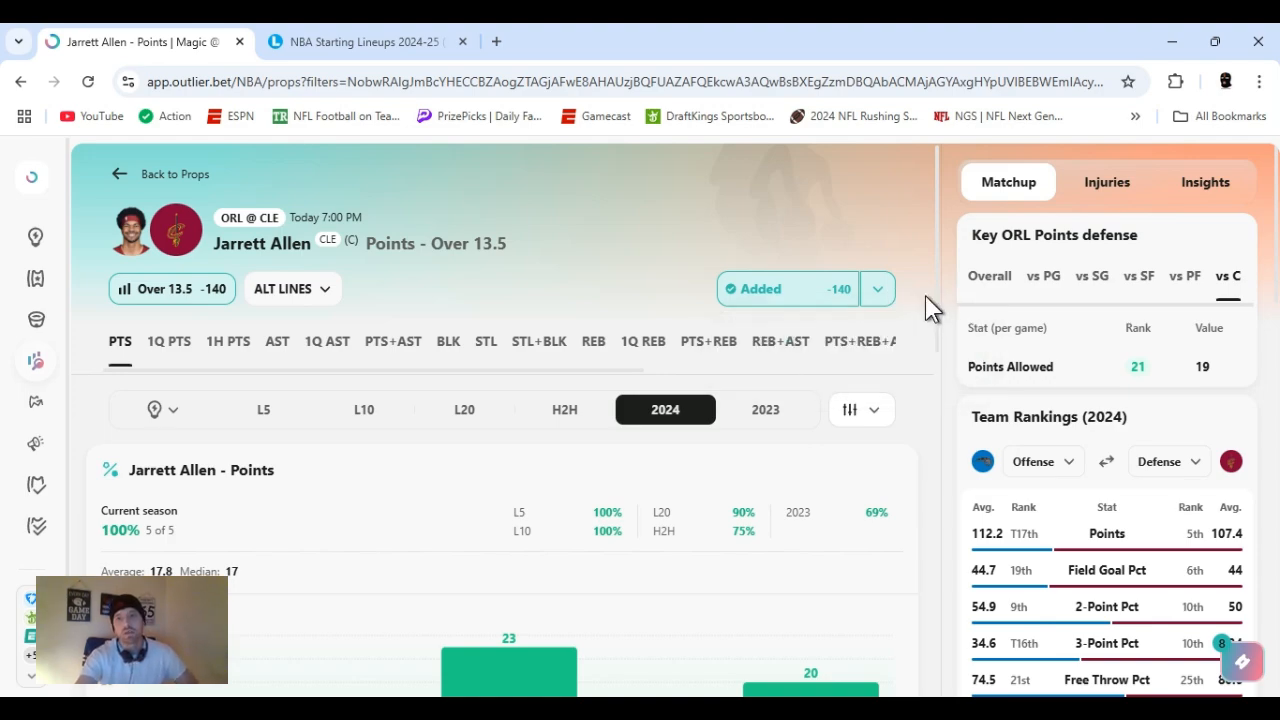
mouse_move(1113, 390)
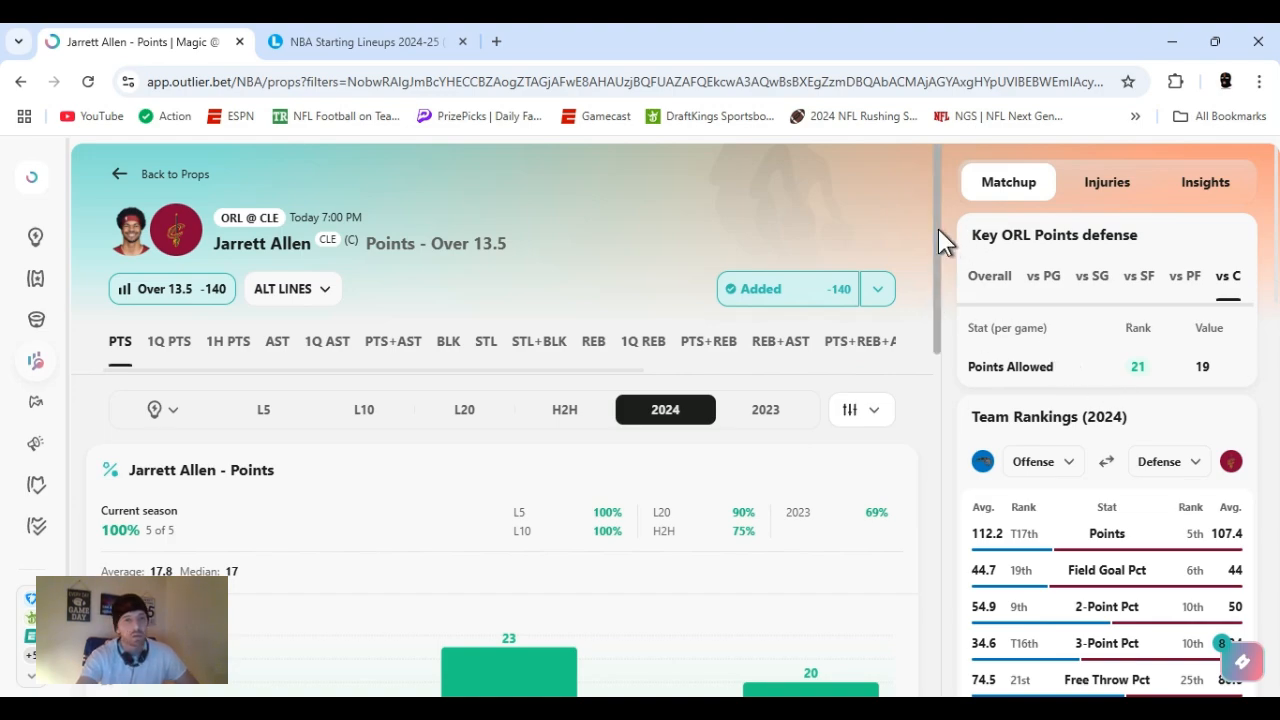
scroll("down", 3)
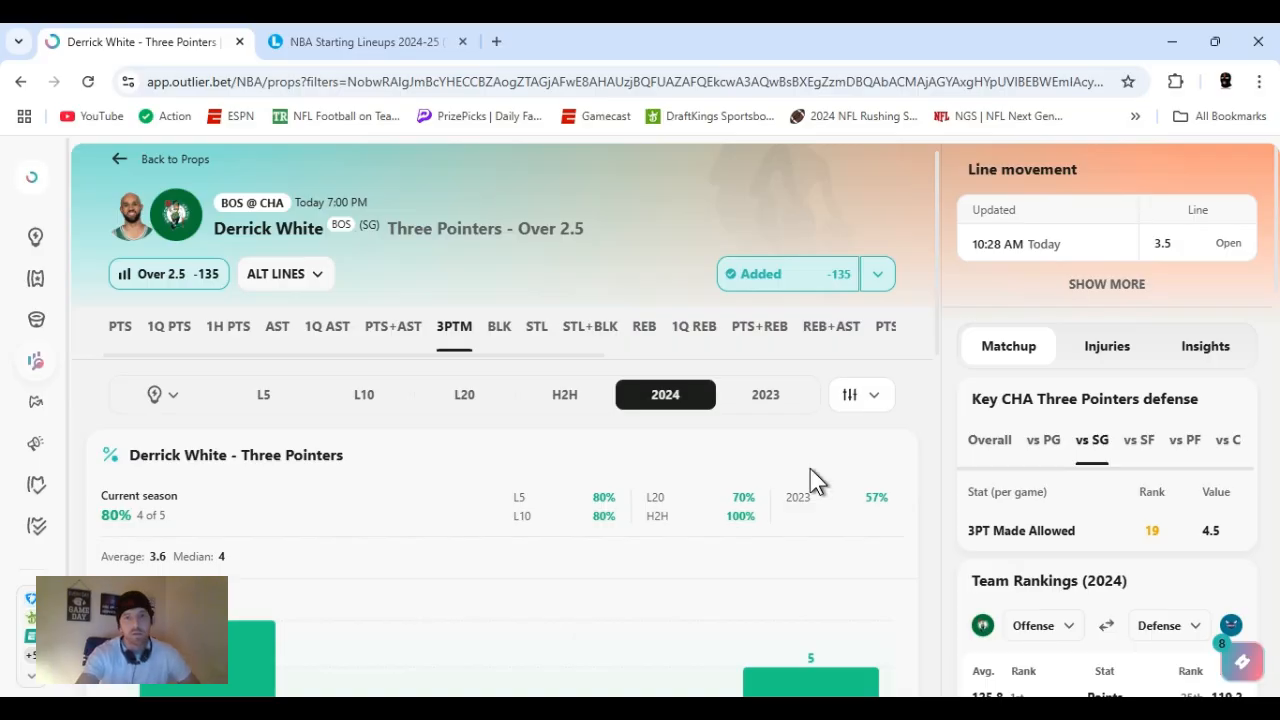
Check sportsbook odds for Derrick White's Over 2.5 threes and browse his supporting stats.
left_click(877, 274)
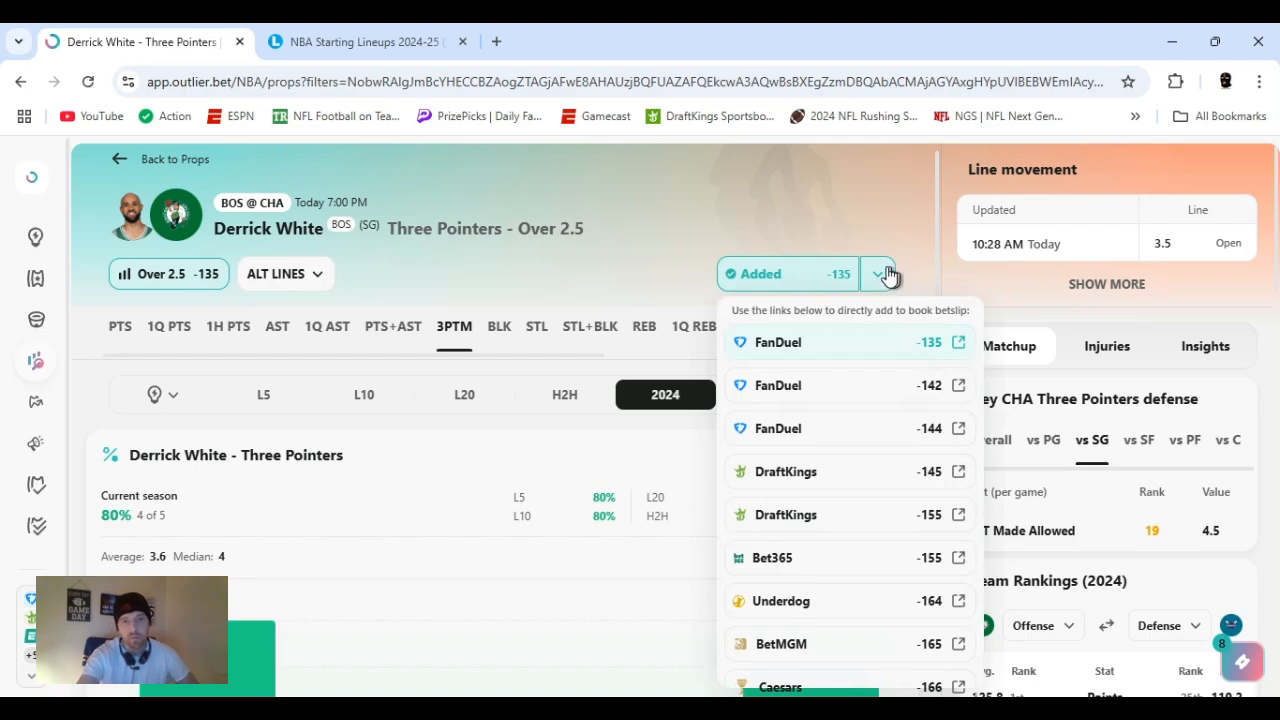
left_click(878, 273)
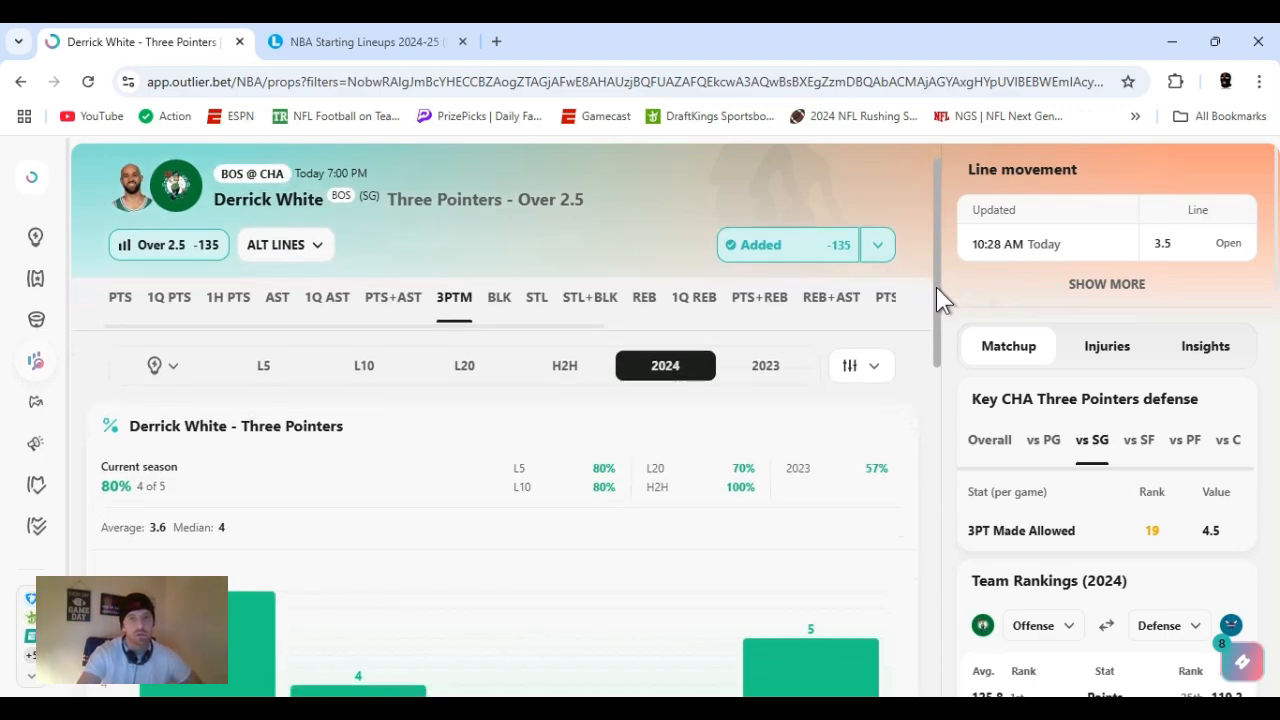
scroll("down", 3)
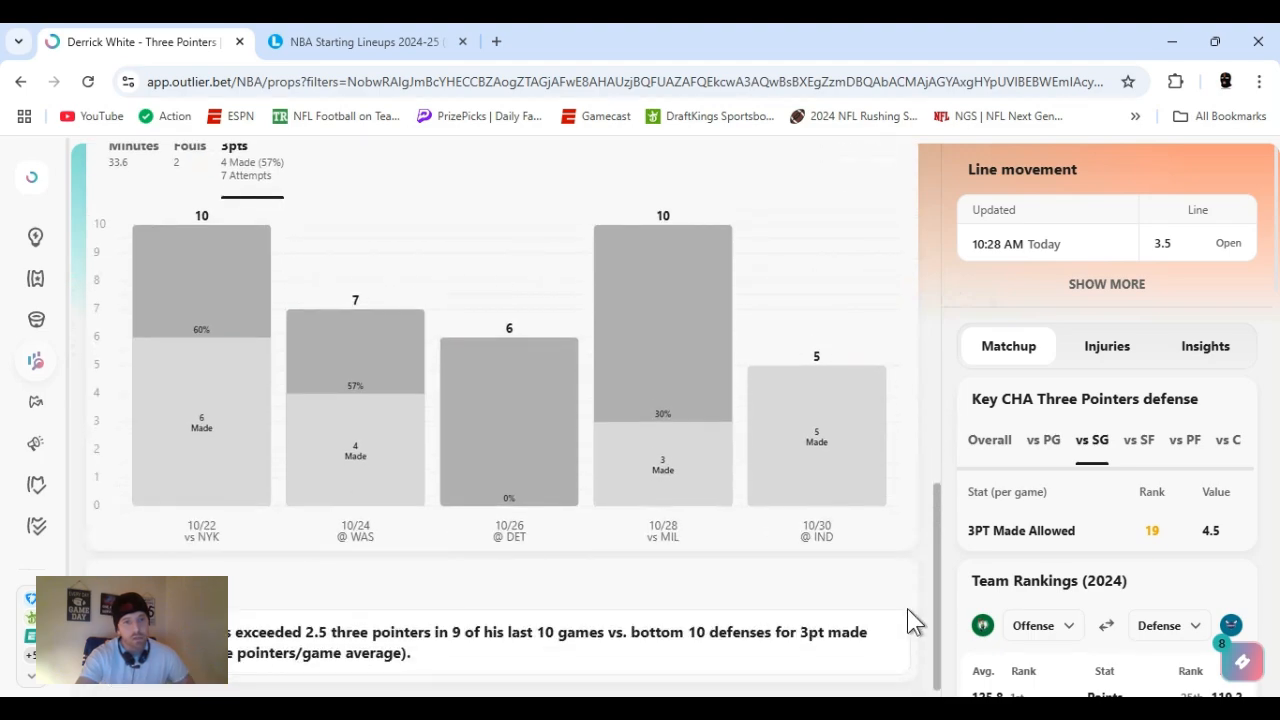
scroll("down", 3)
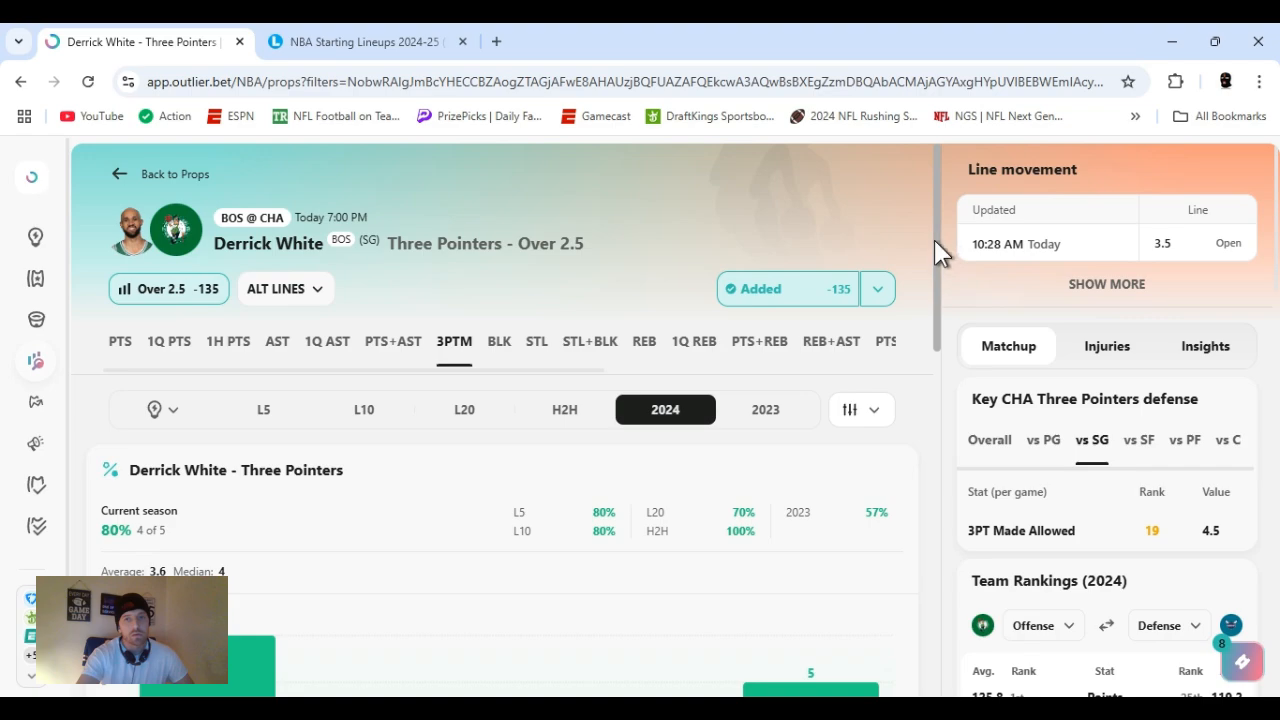
scroll("down", 3)
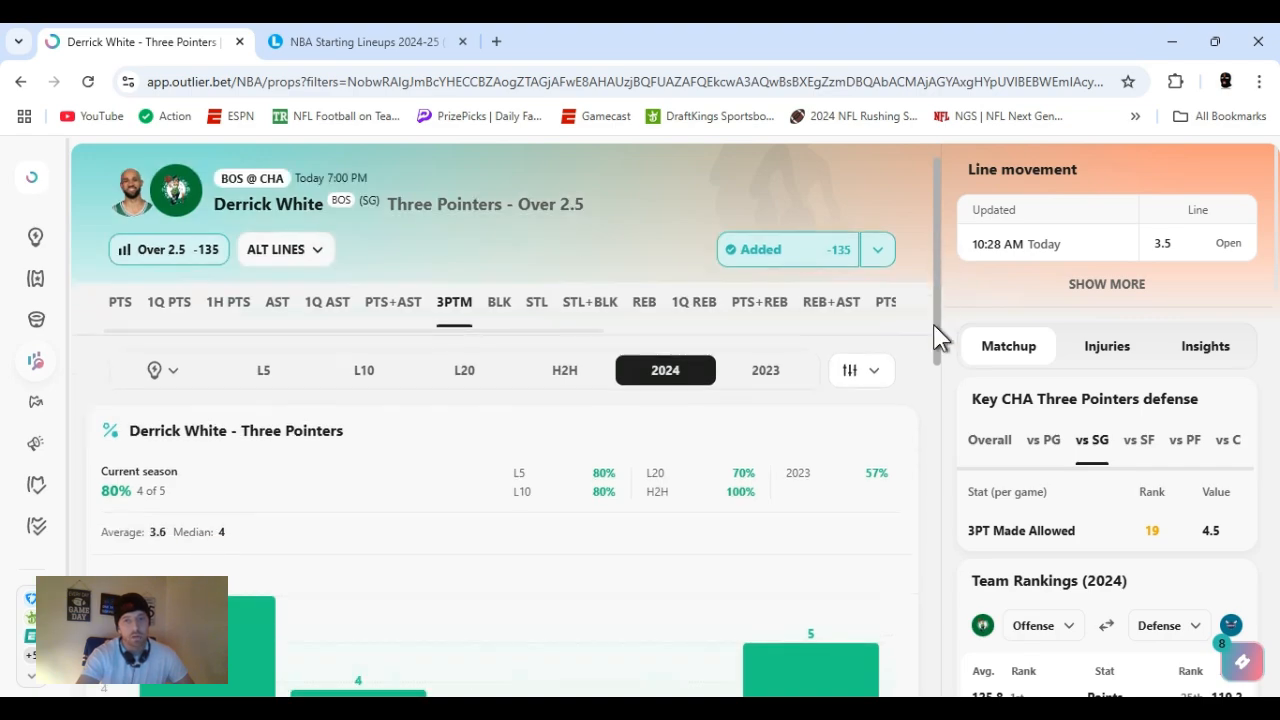
scroll("down", 3)
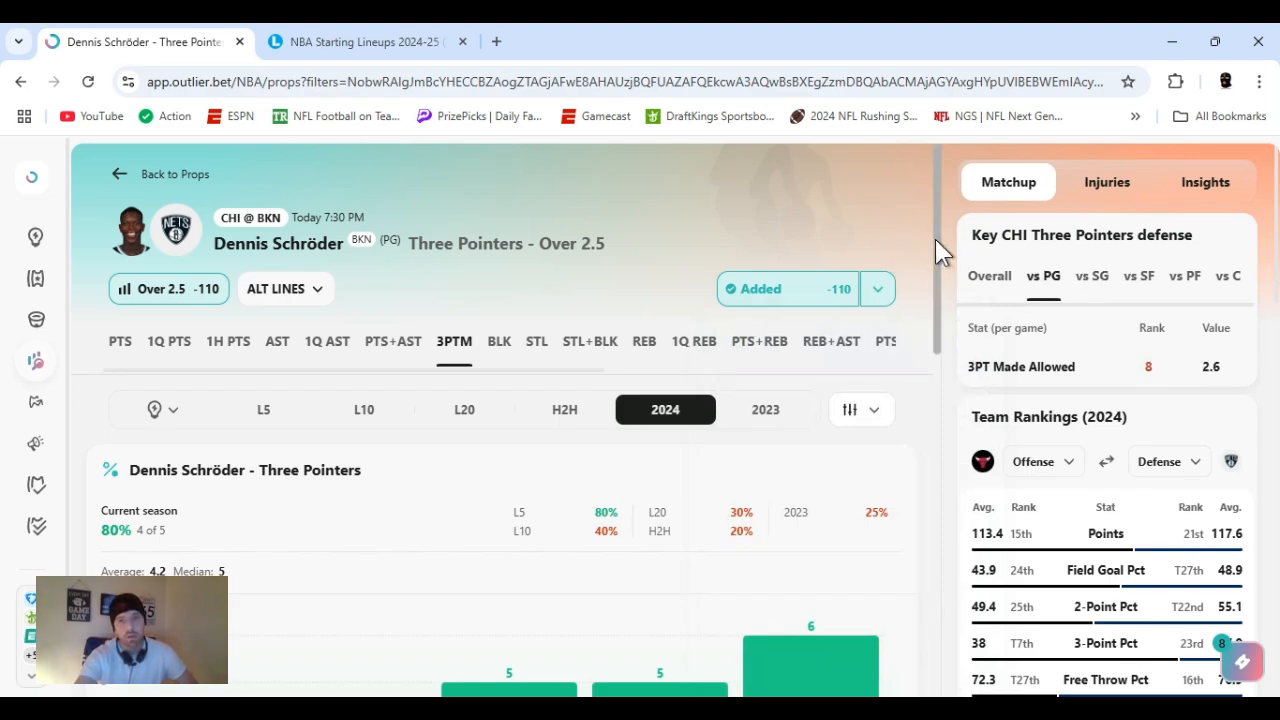
Browse Dennis Schröder's Over 2.5 threes game chart and per-game three-point attempts.
scroll("down", 3)
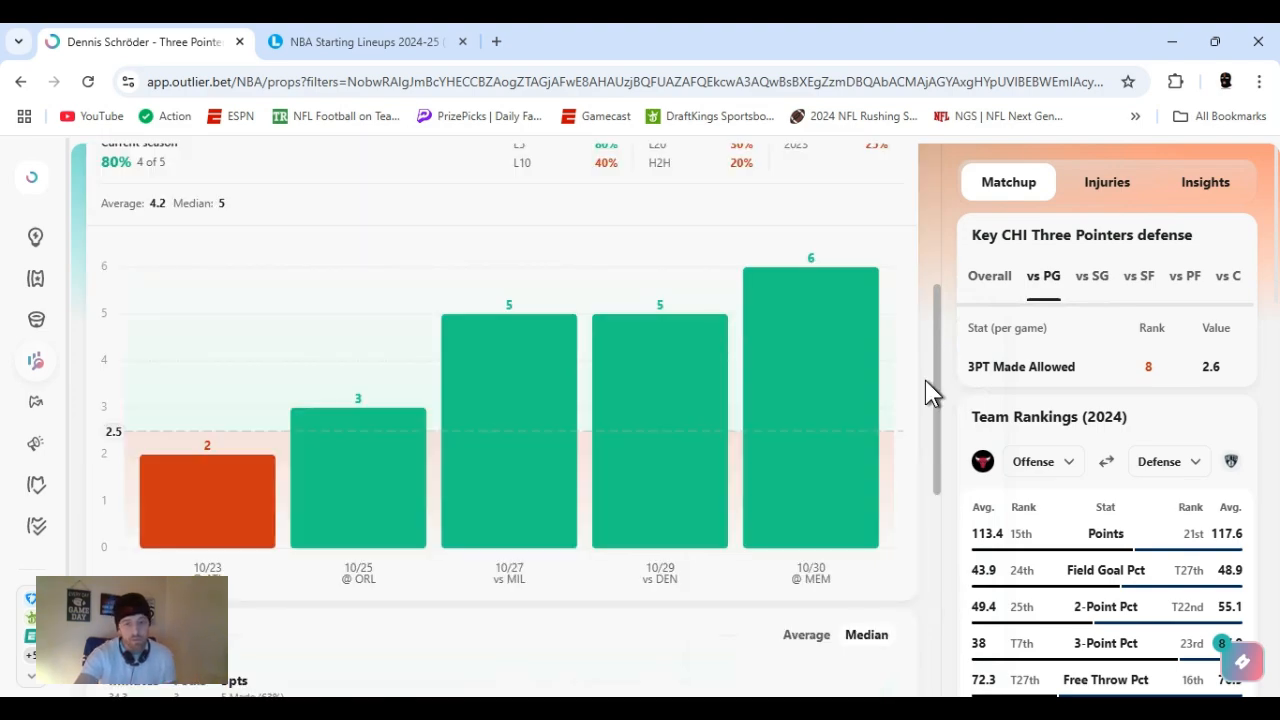
scroll("down", 3)
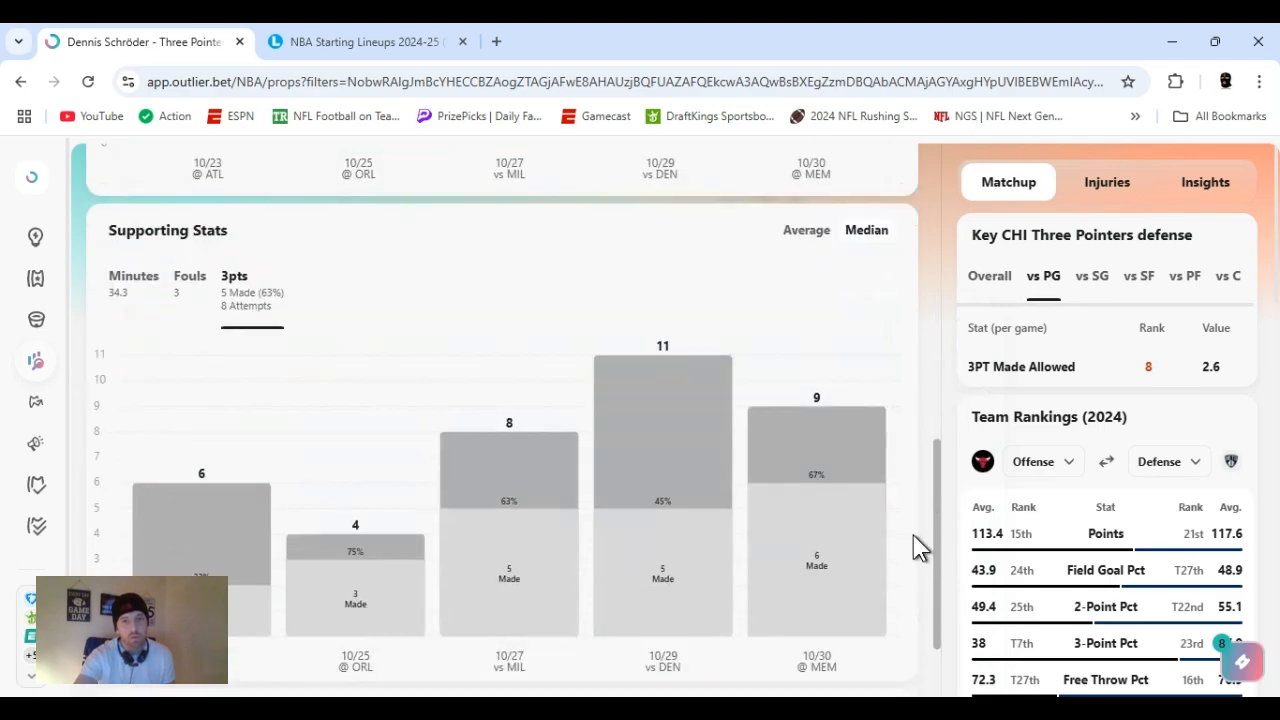
scroll("down", 3)
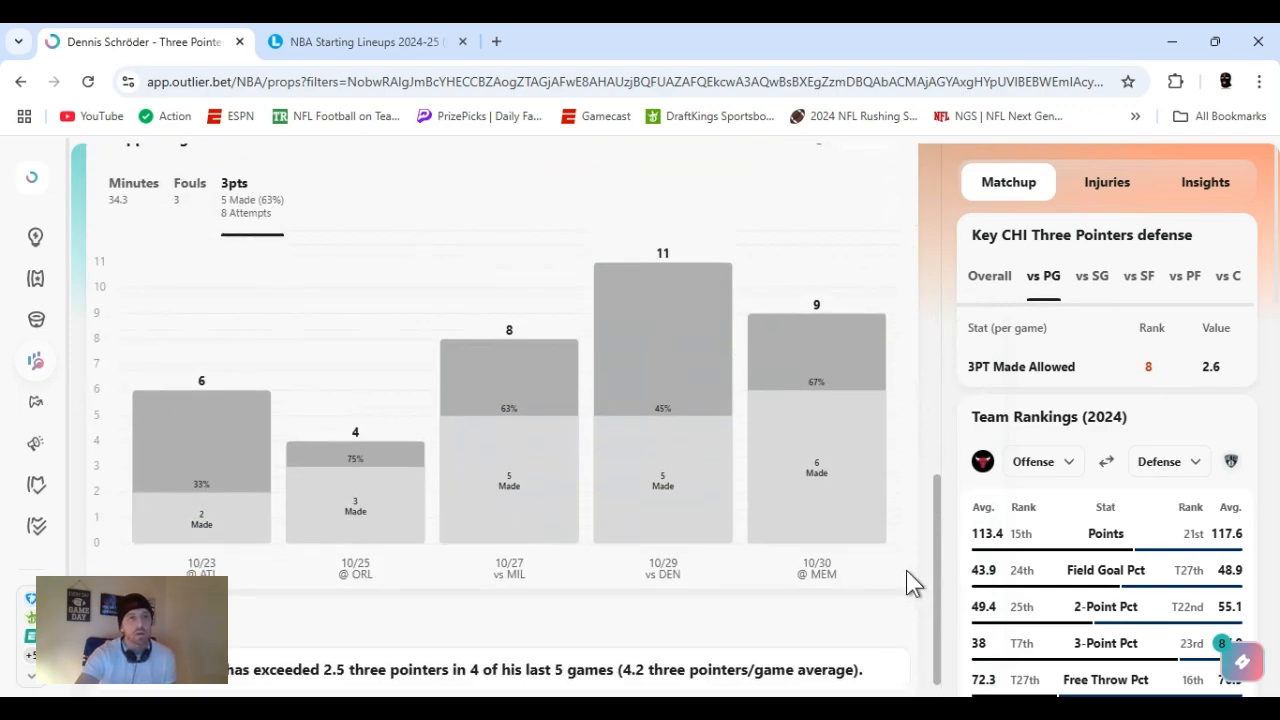
scroll("down", 3)
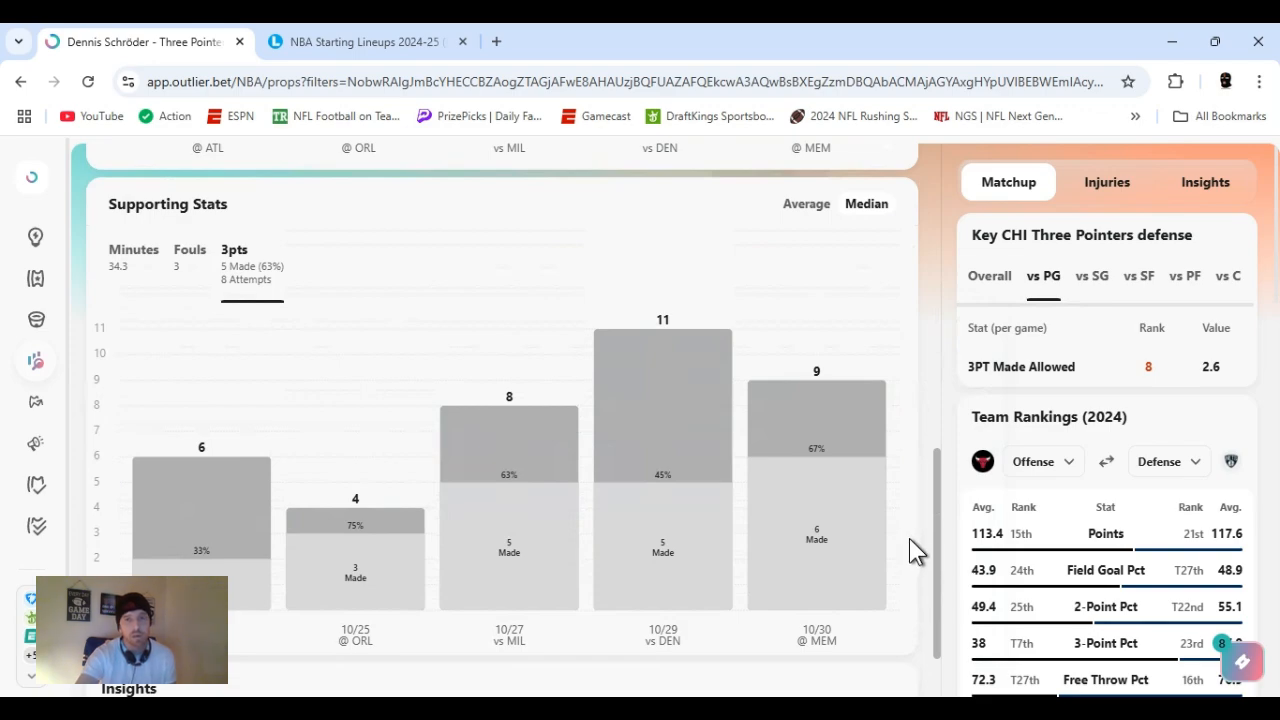
scroll("up", 3)
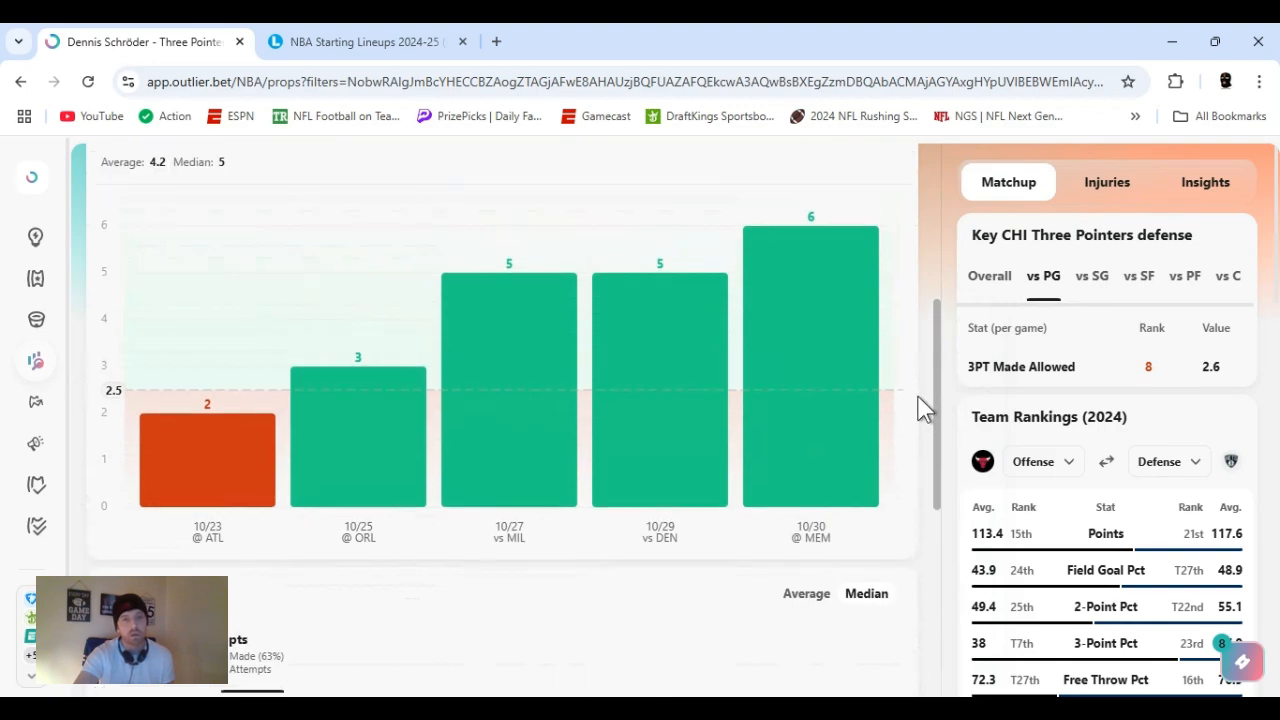
scroll("down", 3)
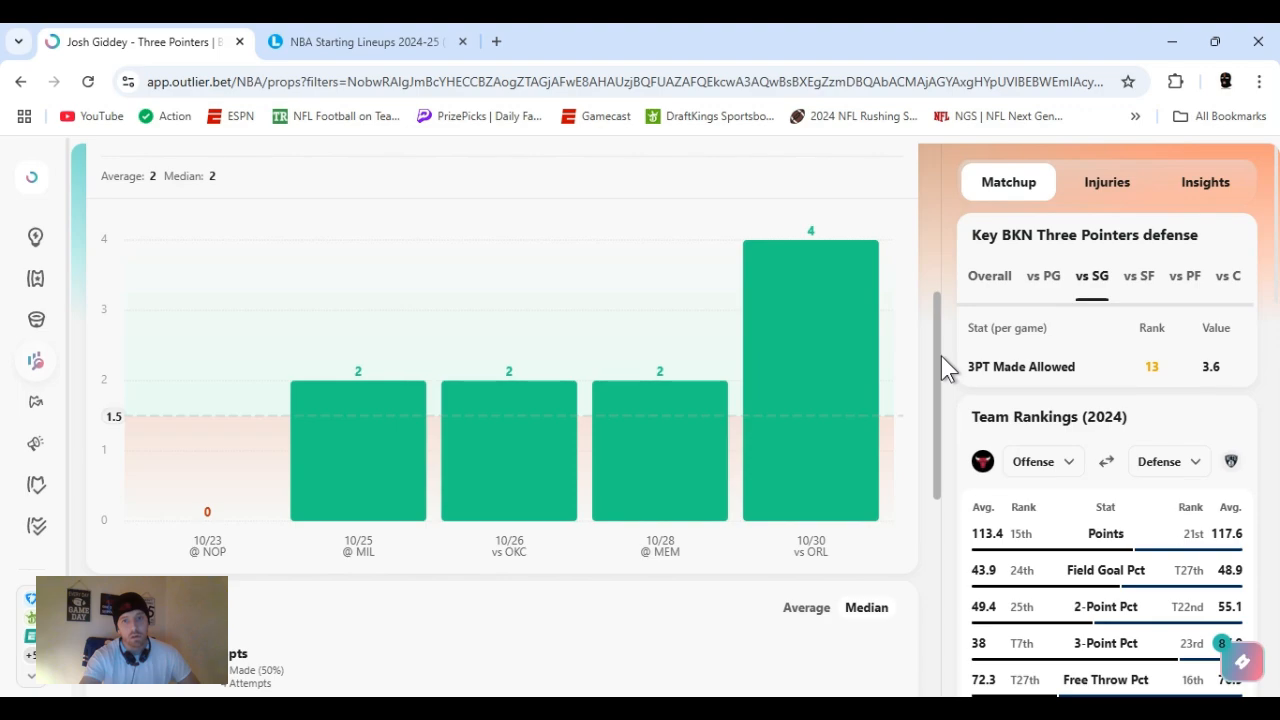
Browse Josh Giddey's 1.5-line game chart, Supporting Stats and insight text.
scroll("down", 3)
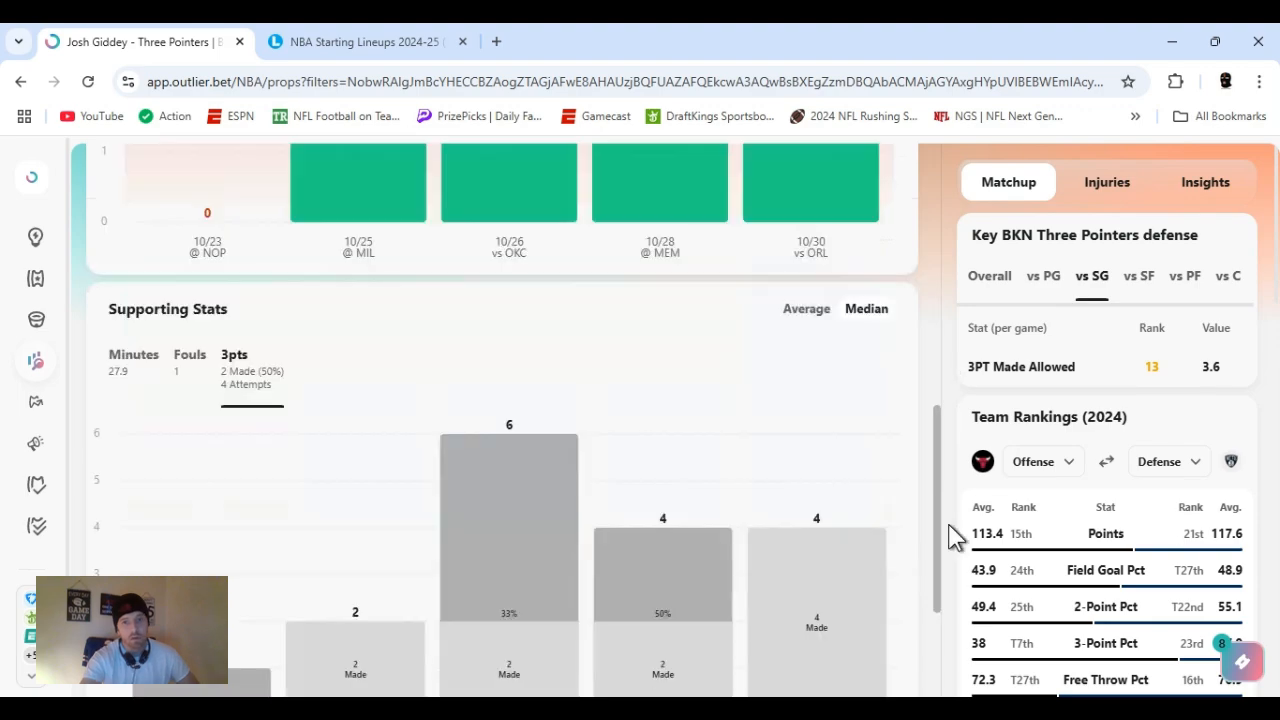
scroll("down", 3)
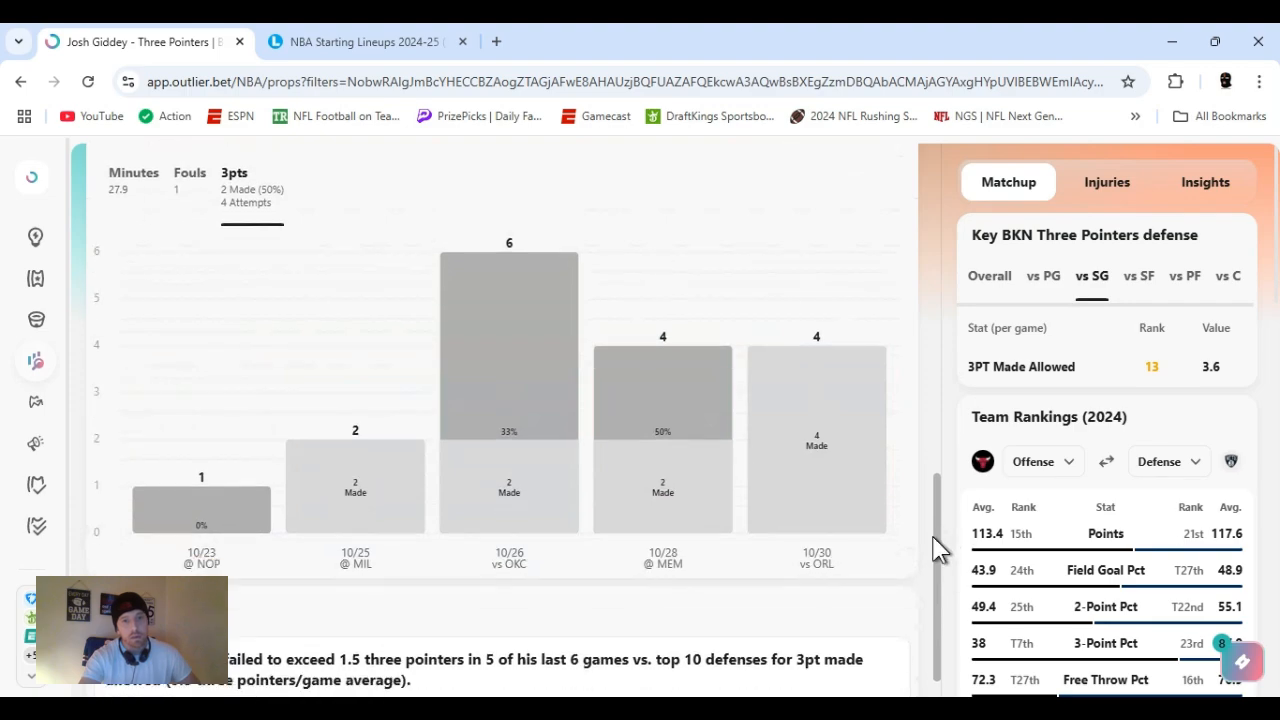
scroll("down", 3)
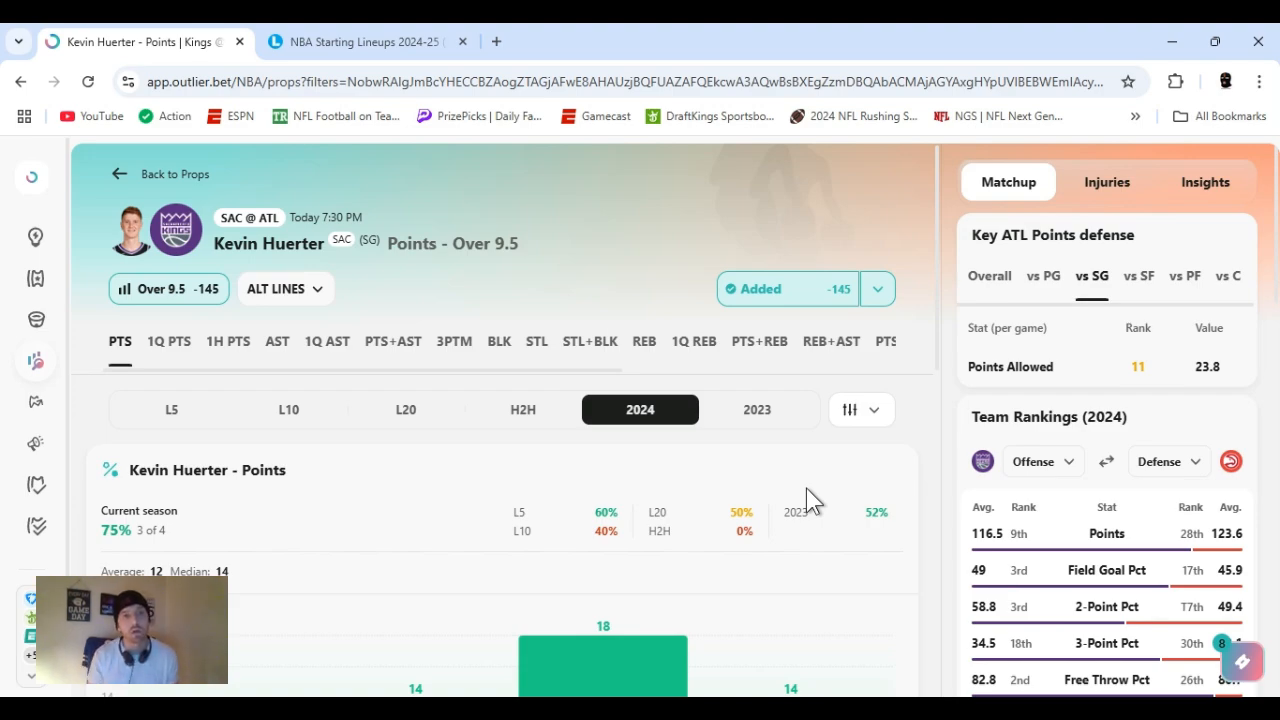
mouse_move(920, 265)
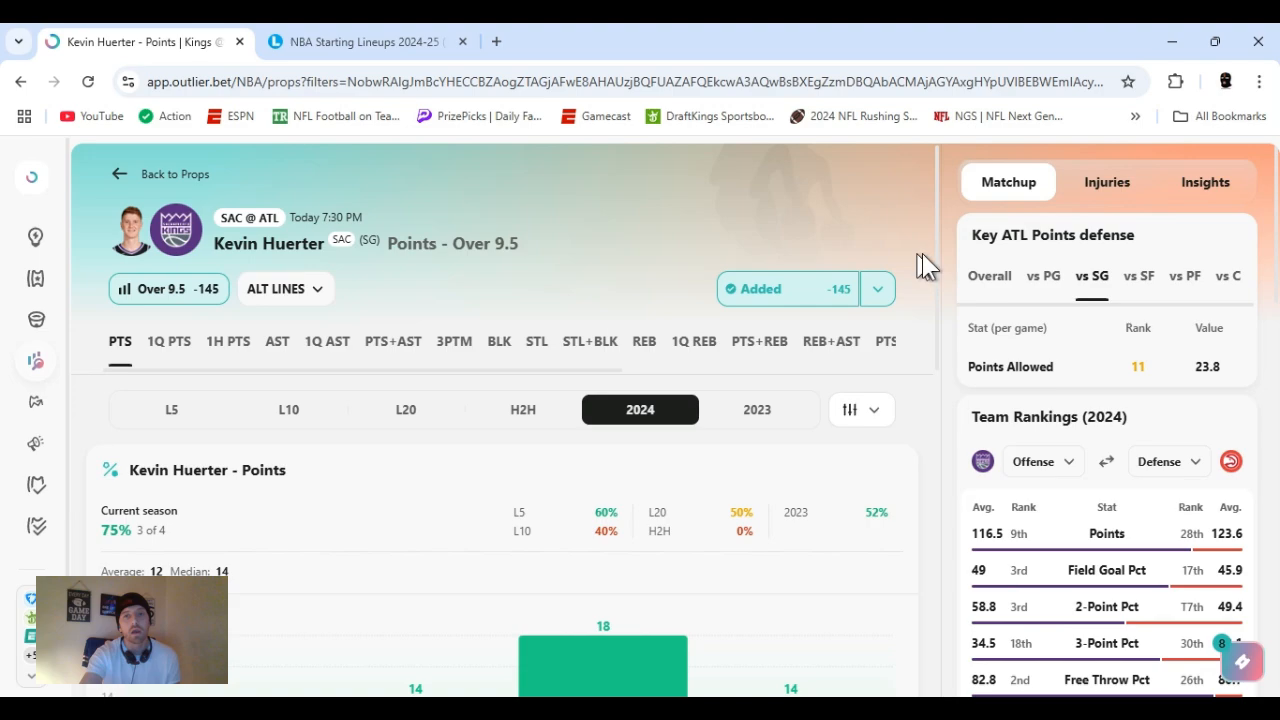
Check the sportsbook odds for Kevin Huerter's Over 9.5 points.
left_click(876, 289)
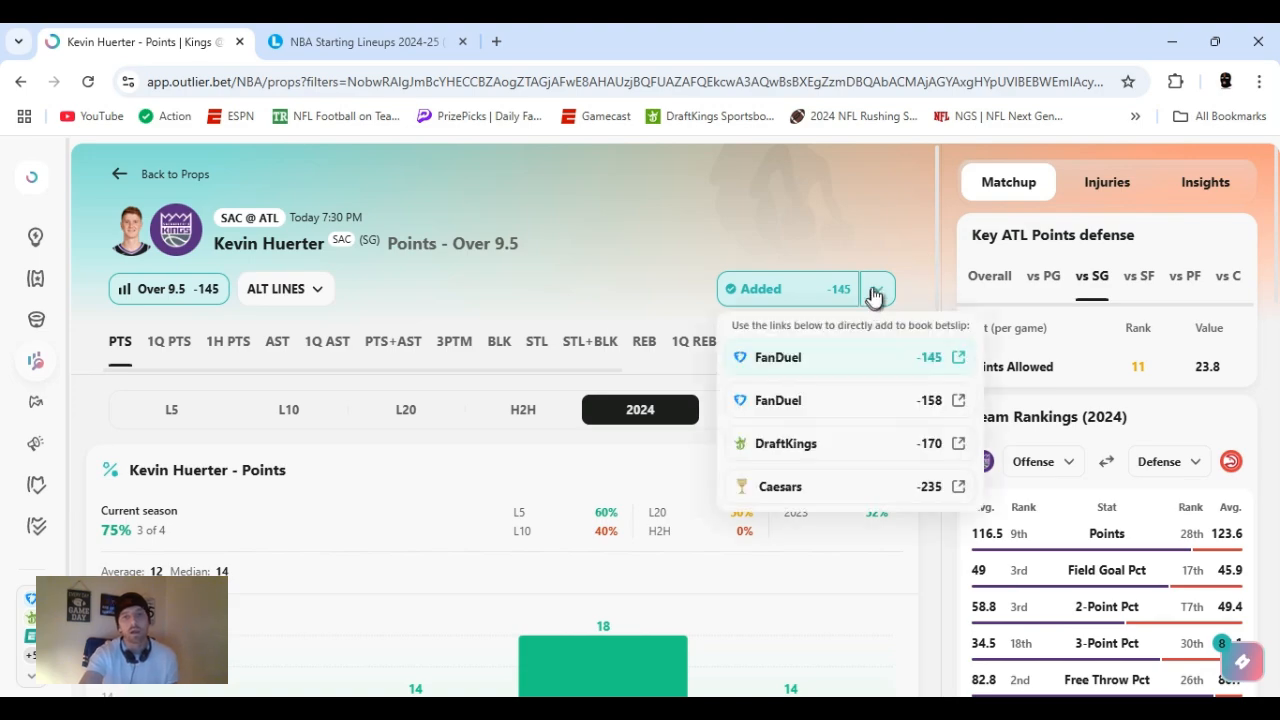
left_click(876, 289)
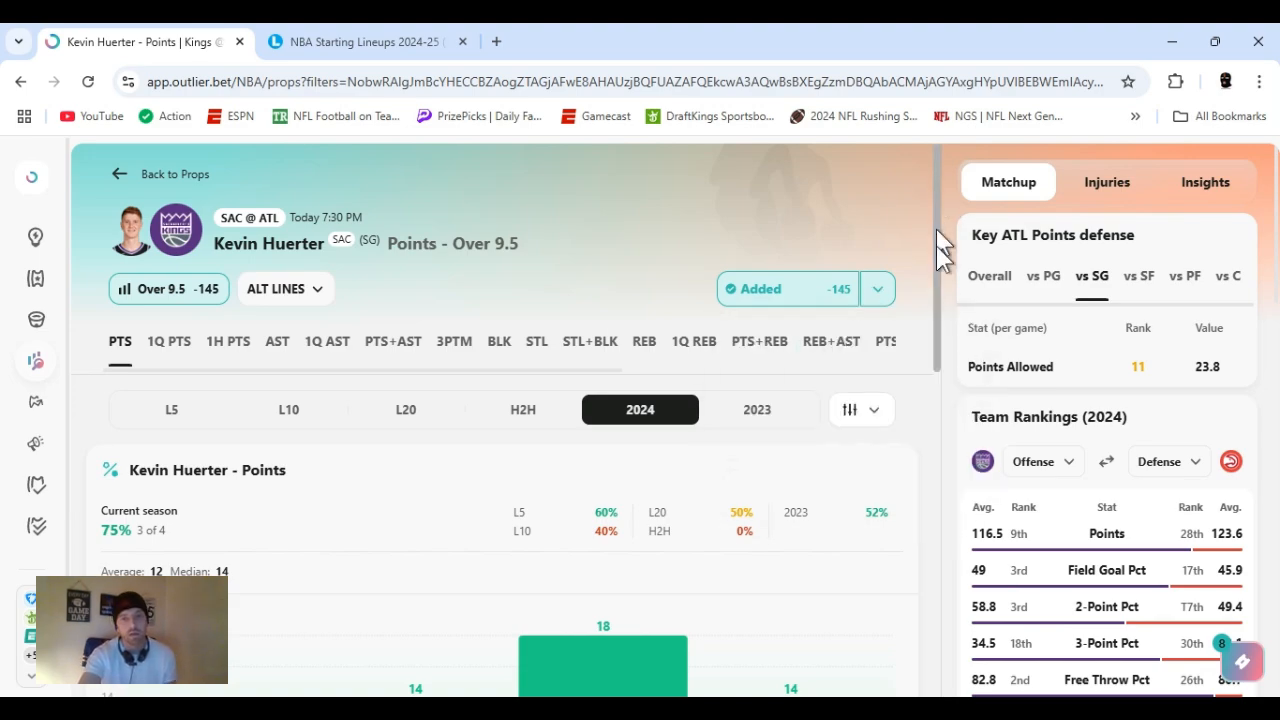
scroll("down", 3)
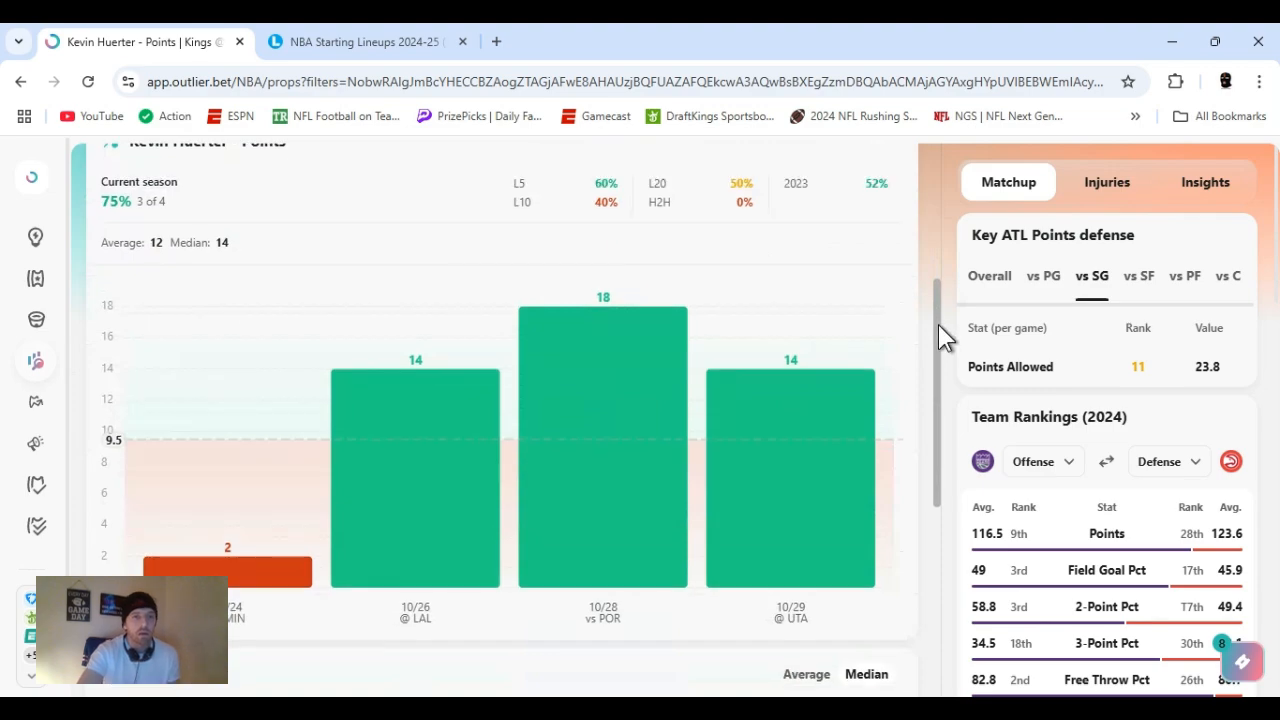
Show Huerter's per-game field goal numbers in Supporting Stats.
scroll("down", 3)
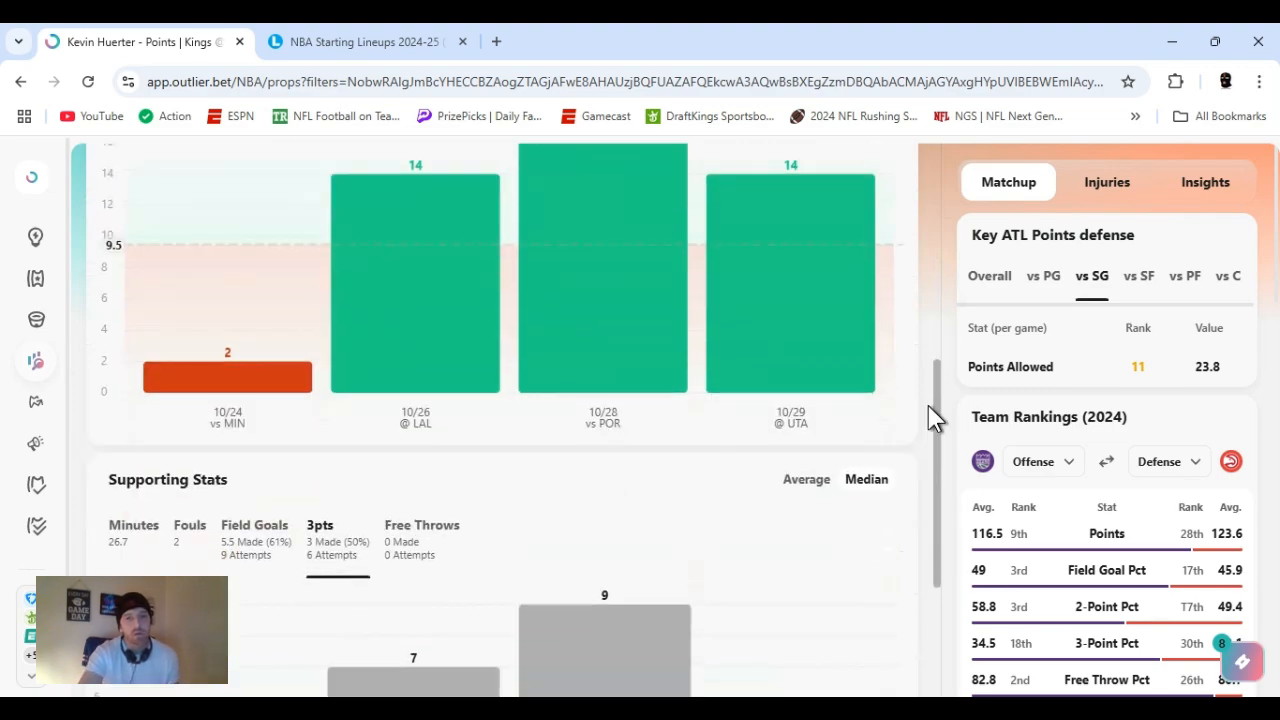
scroll("down", 3)
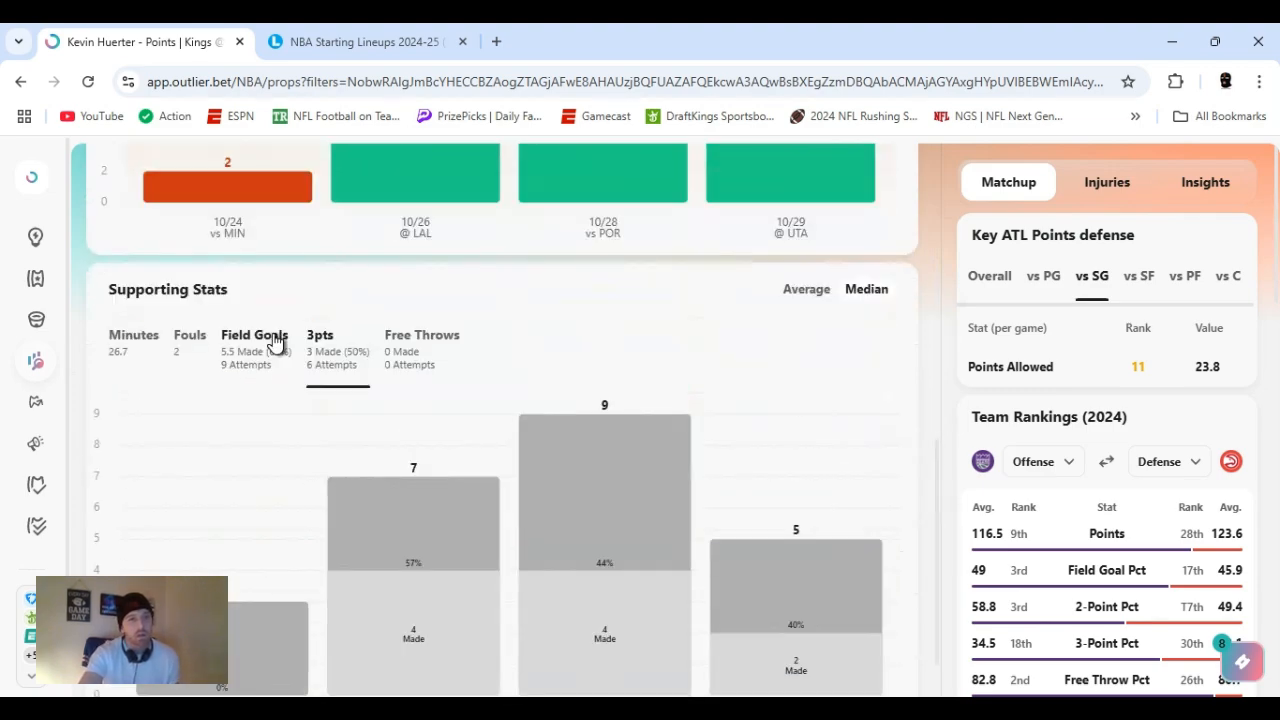
left_click(254, 334)
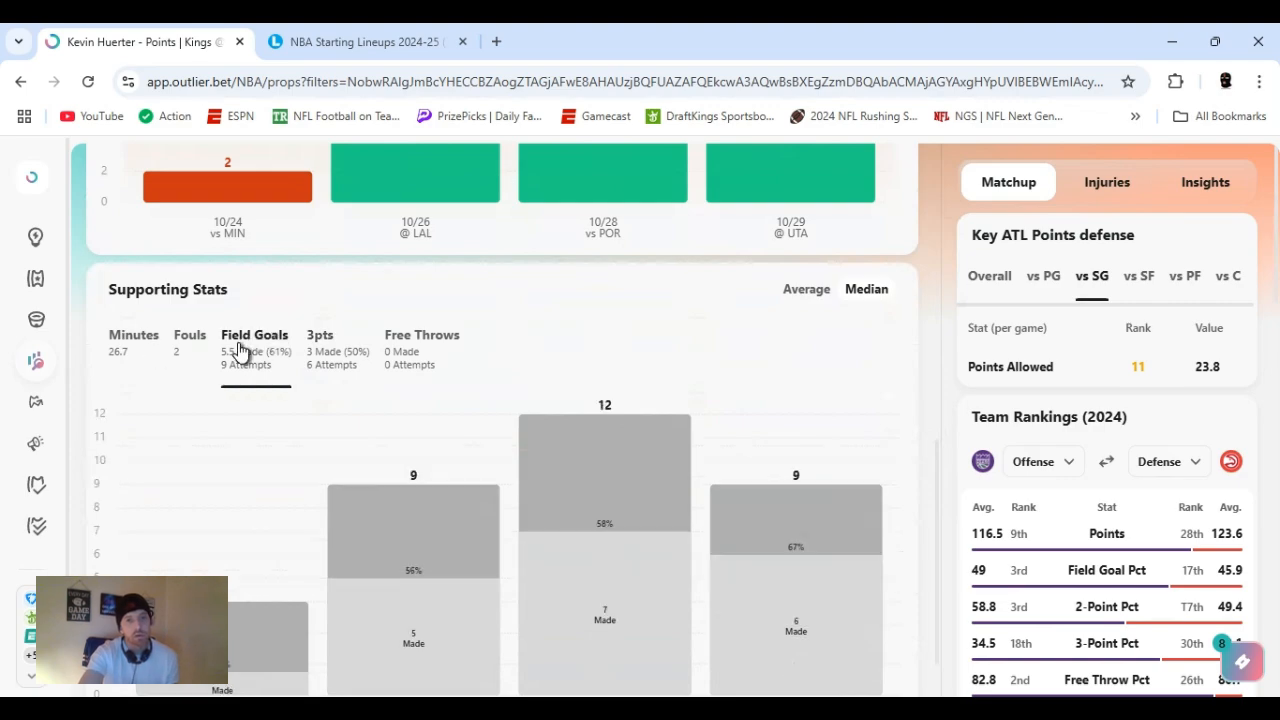
mouse_move(253, 388)
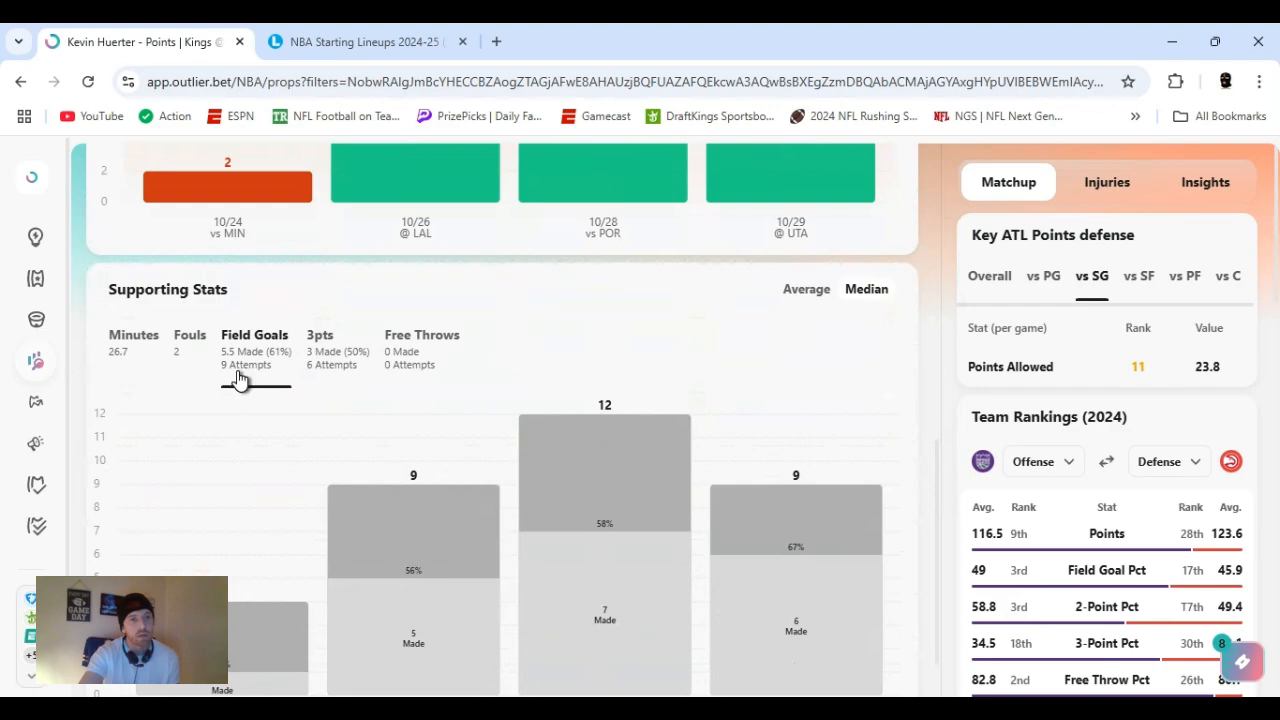
left_click(133, 334)
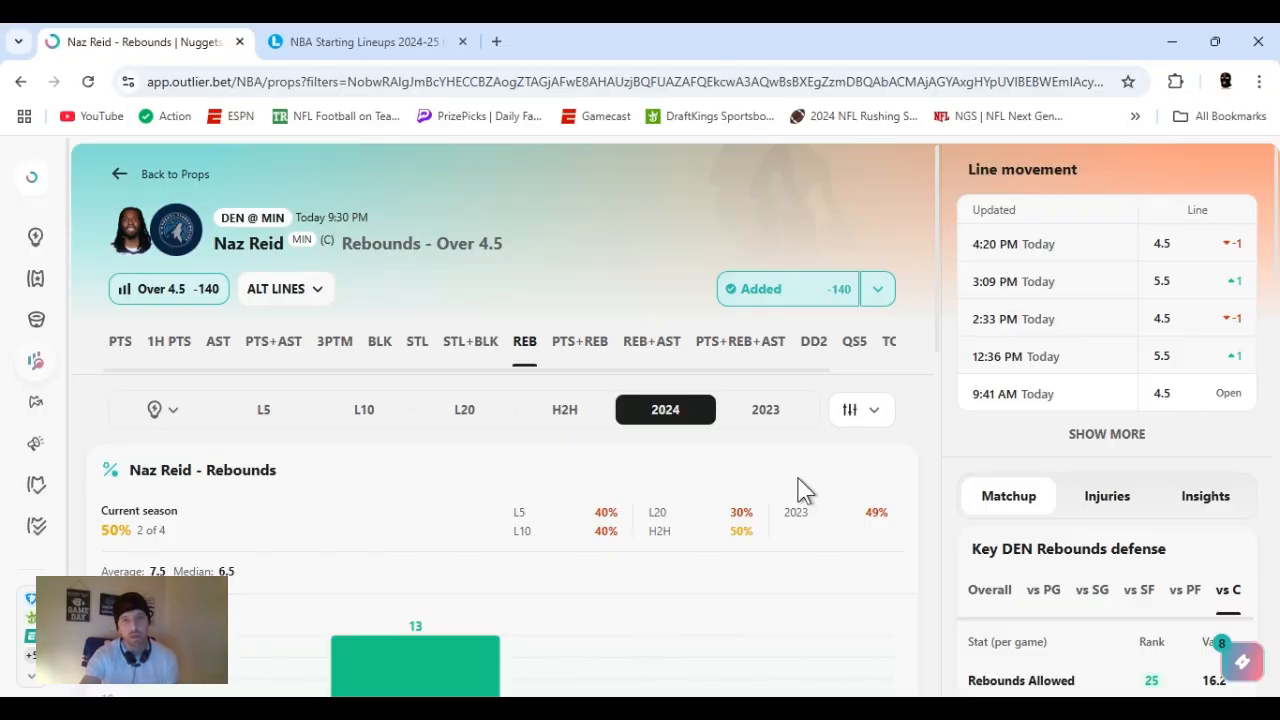
Check the sportsbook odds for Naz Reid's Over 4.5 rebounds.
left_click(877, 289)
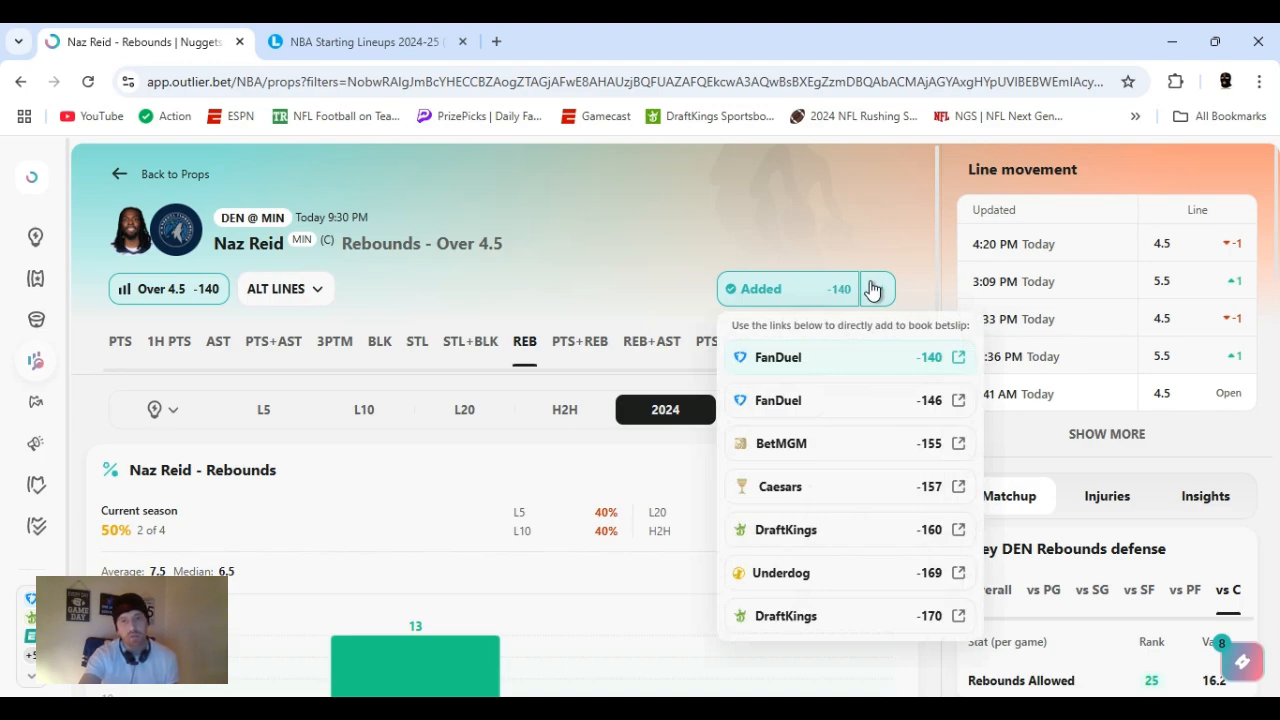
left_click(876, 289)
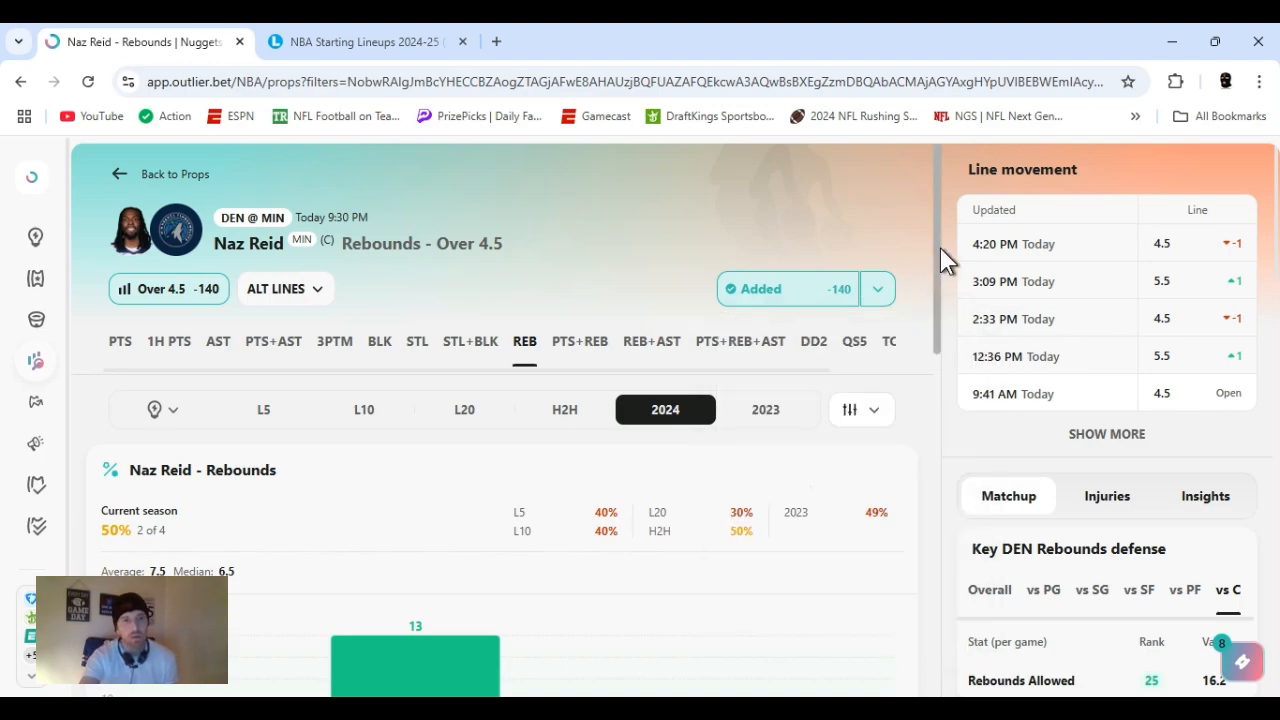
scroll("down", 3)
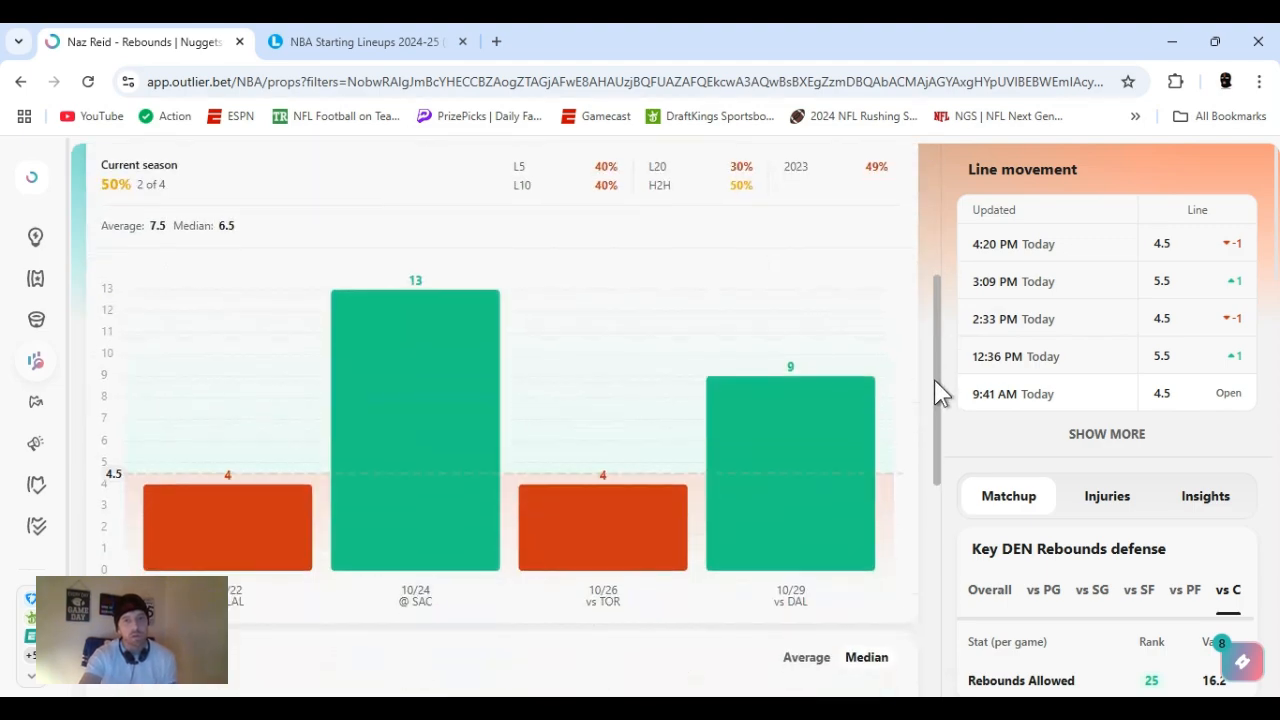
Show Denver's overall rebounds-allowed defense ranking.
scroll("down", 3)
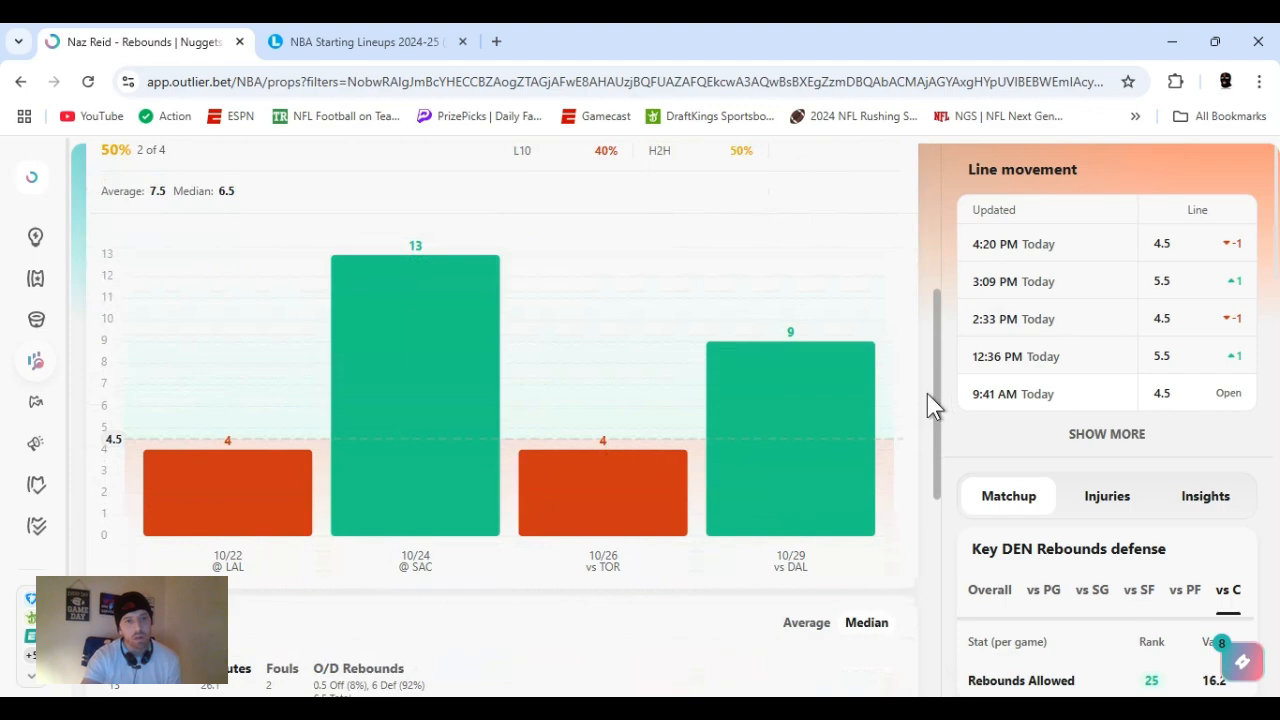
scroll("down", 3)
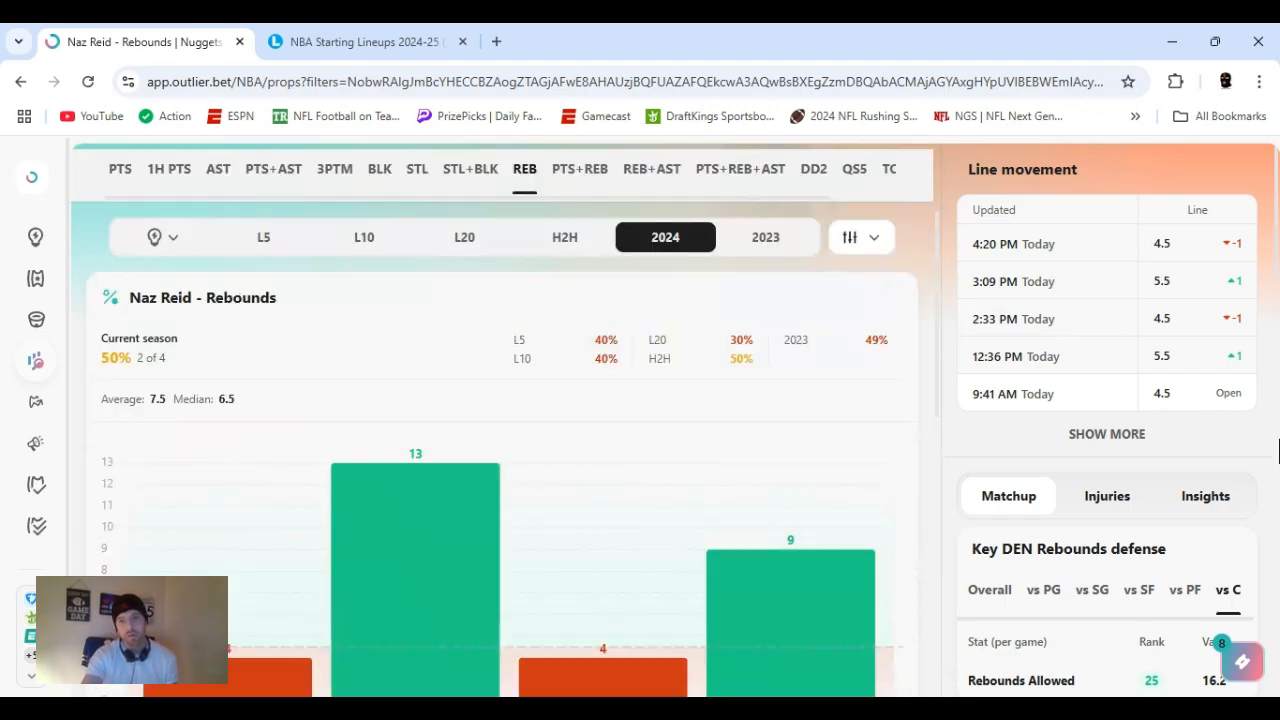
scroll("down", 3)
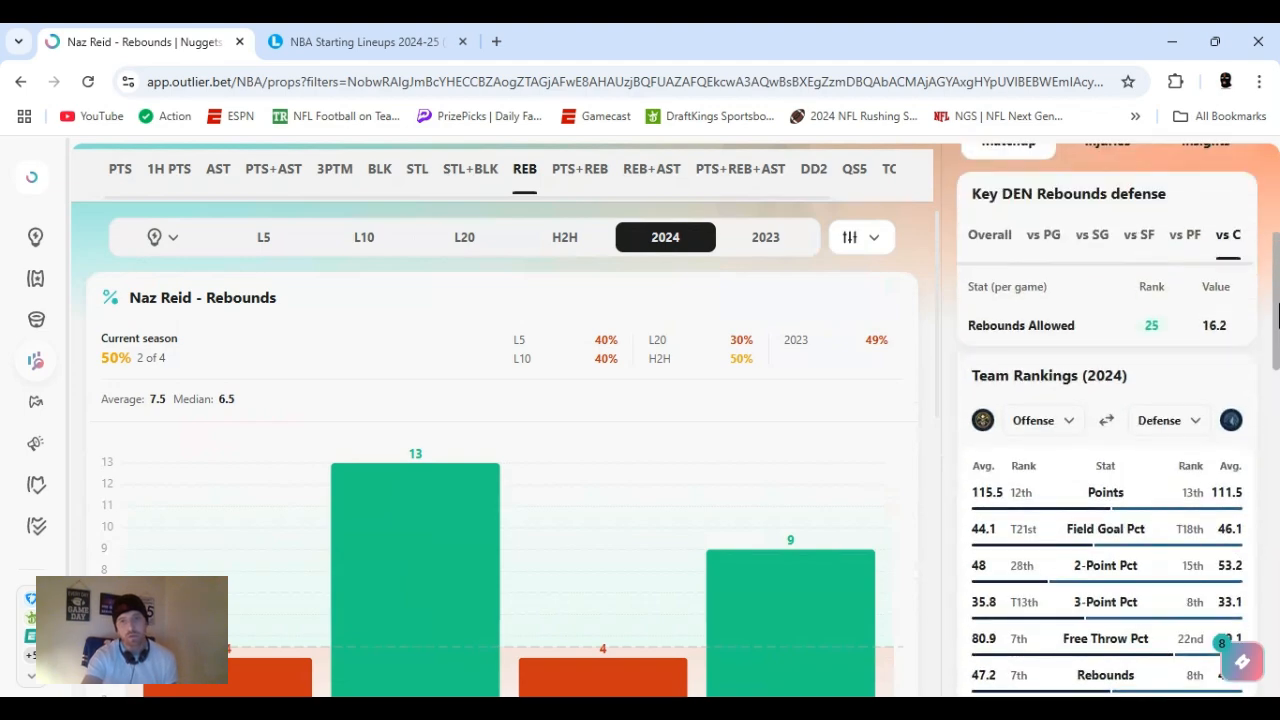
scroll("up", 3)
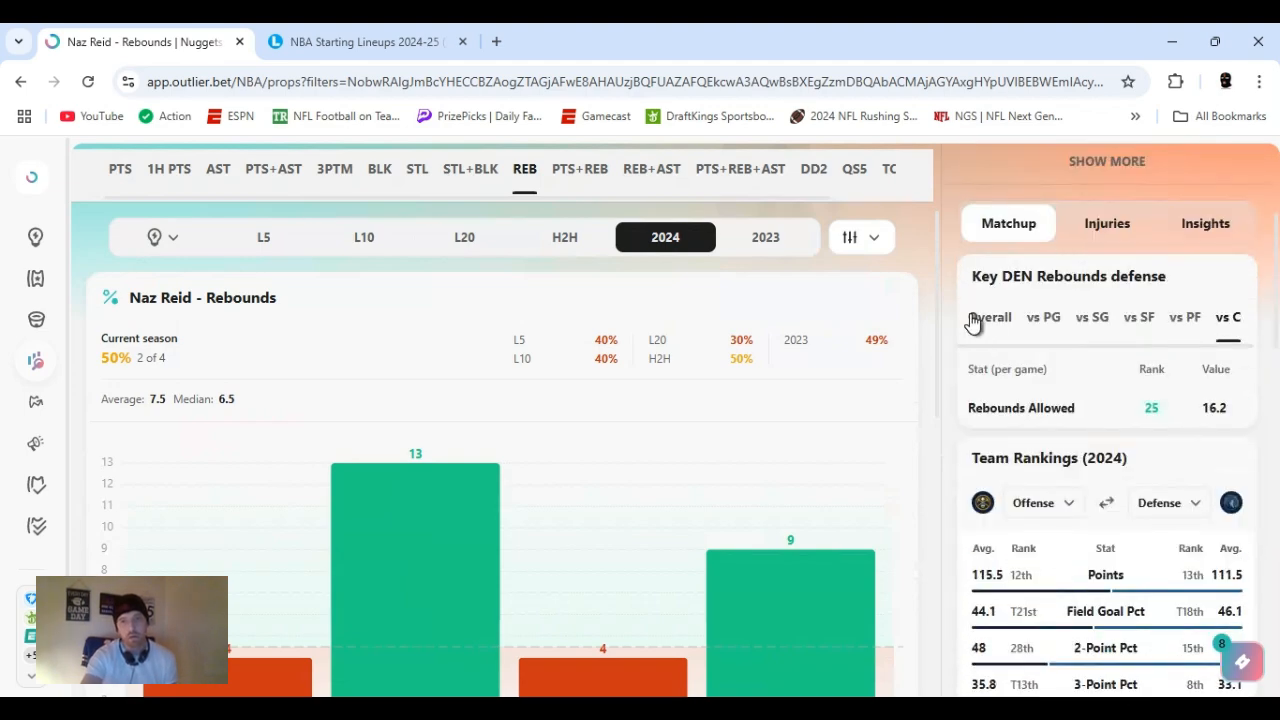
left_click(989, 317)
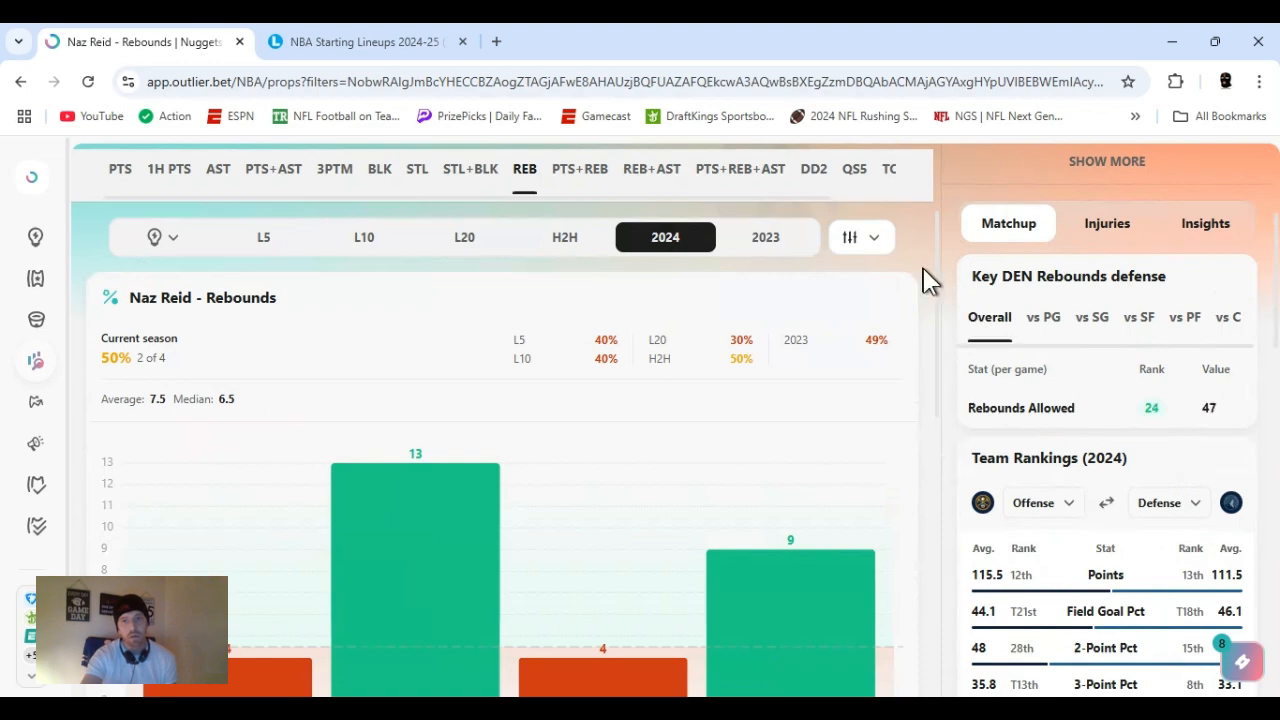
View Reid's rebound chances per game in Supporting Stats.
scroll("down", 3)
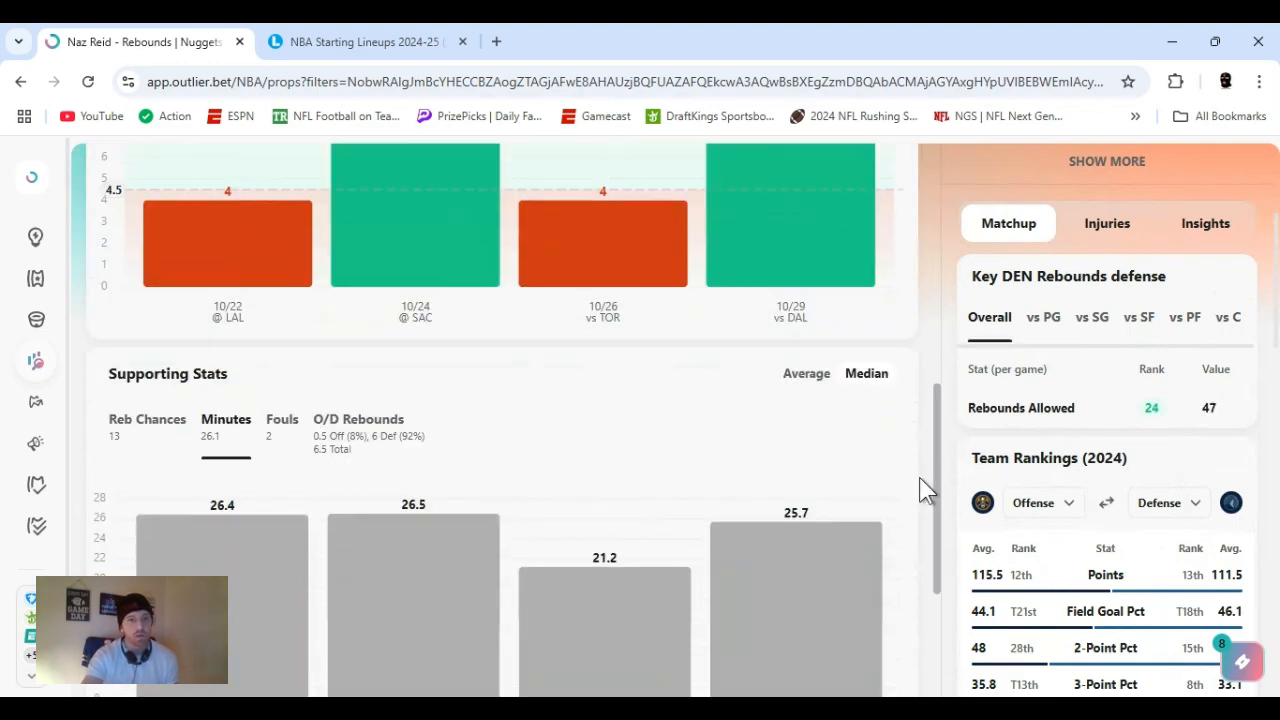
scroll("down", 3)
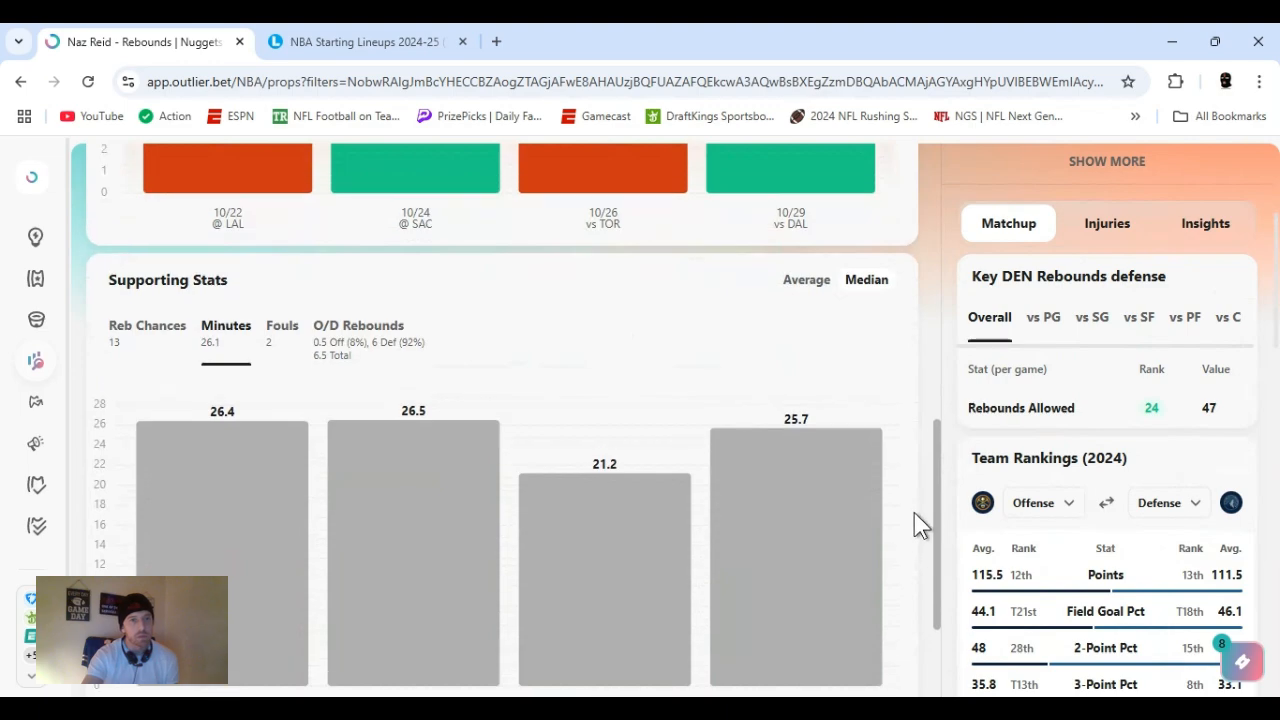
left_click(147, 325)
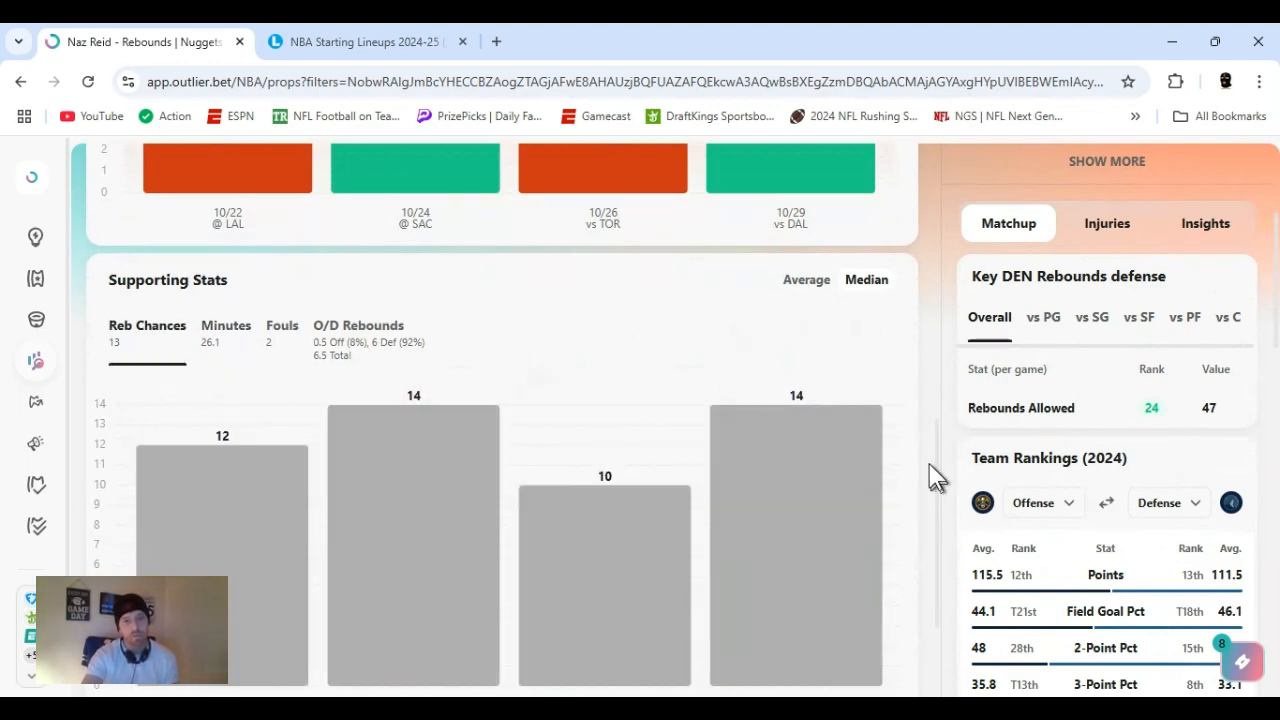
scroll("down", 3)
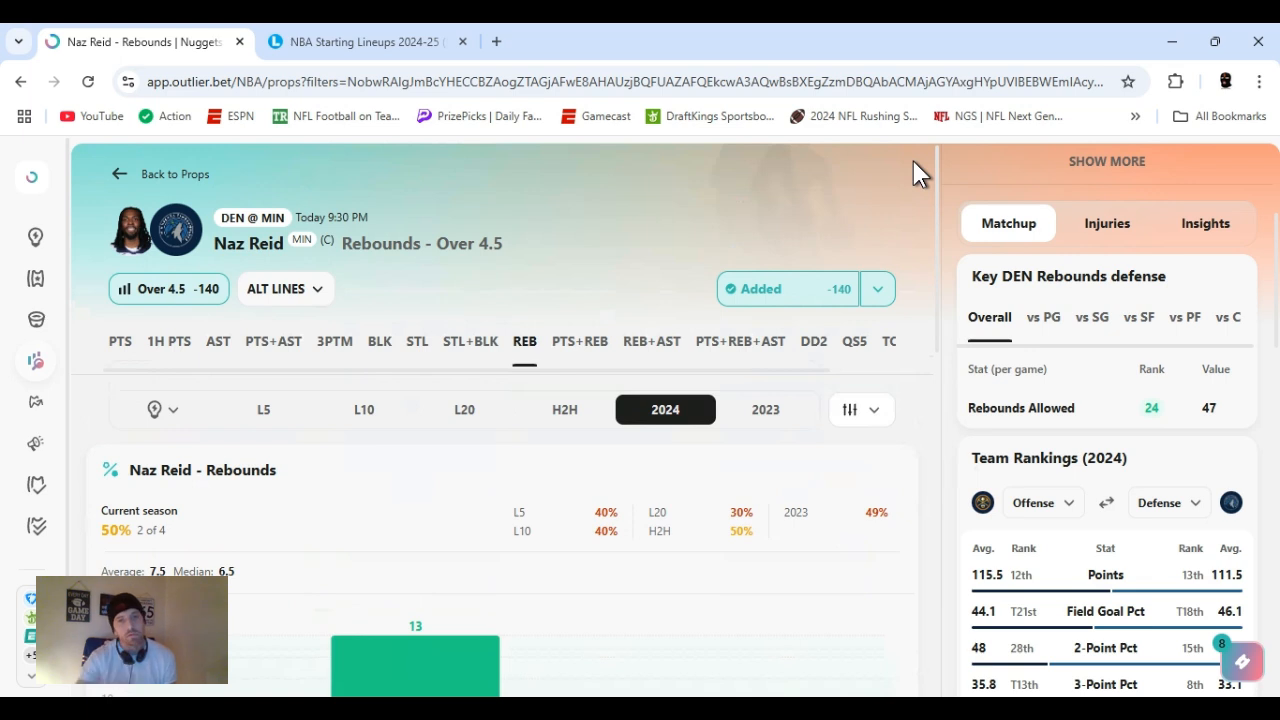
mouse_move(785, 515)
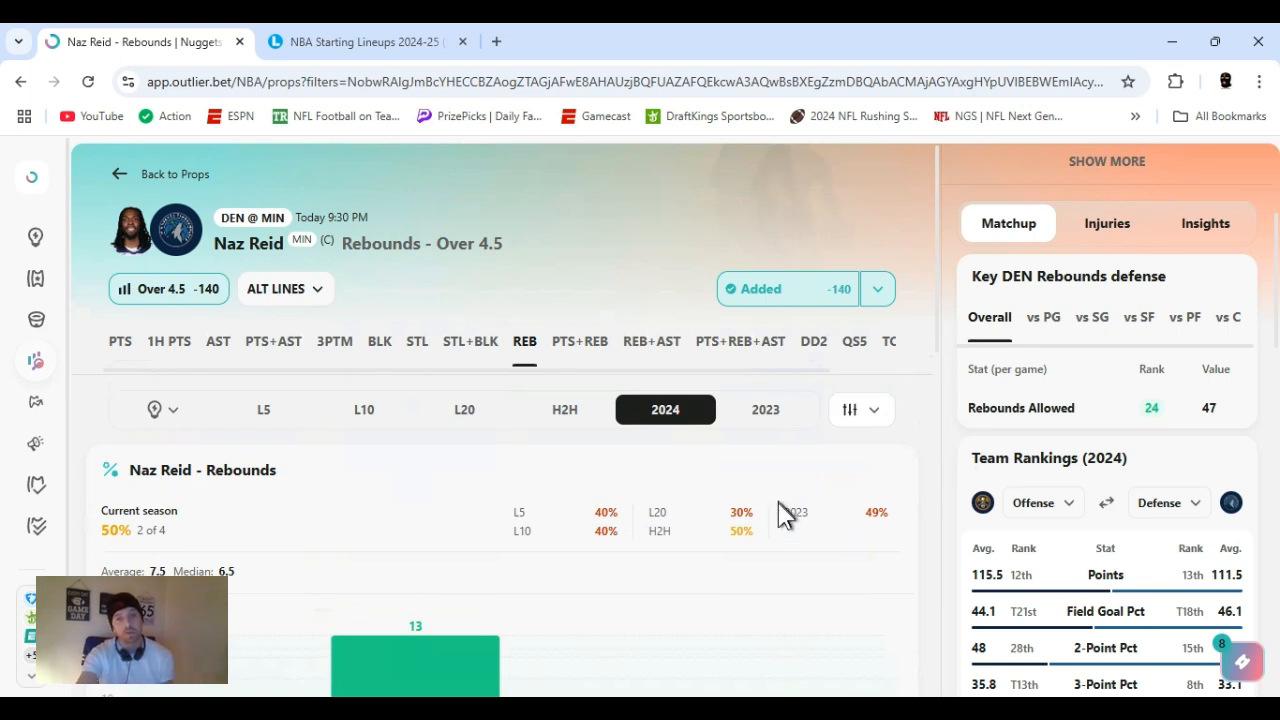
mouse_move(755, 647)
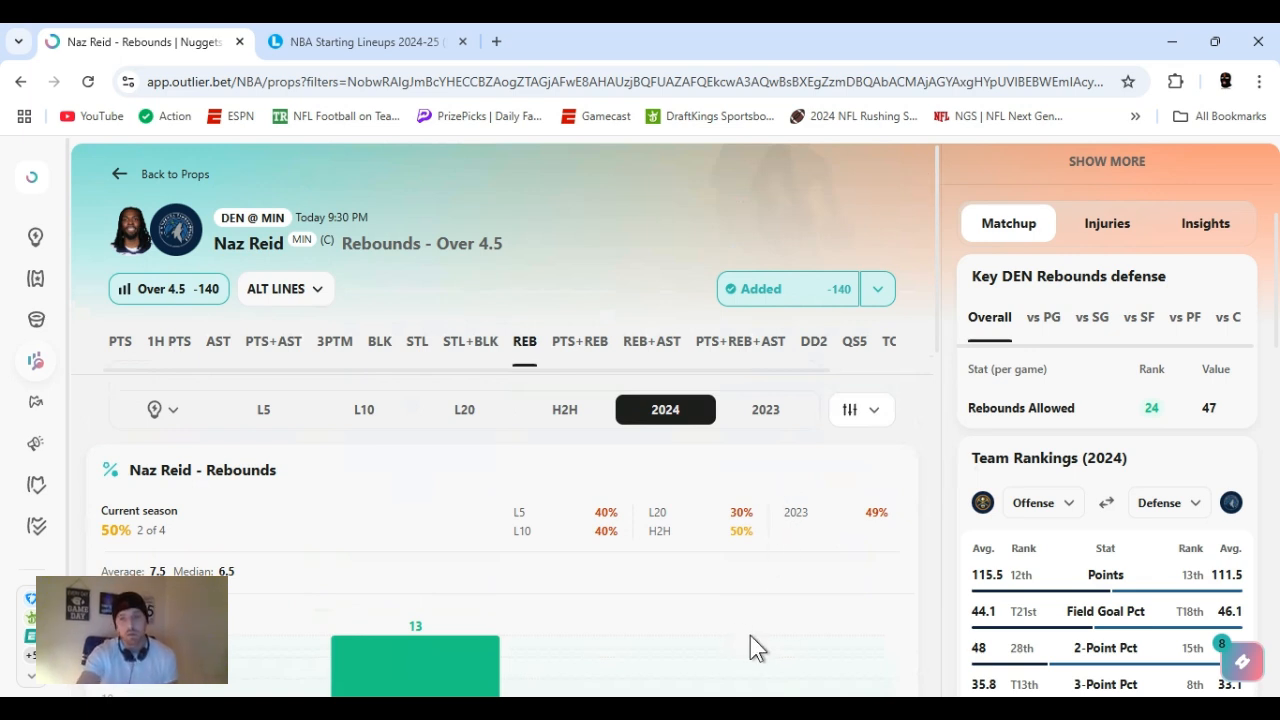